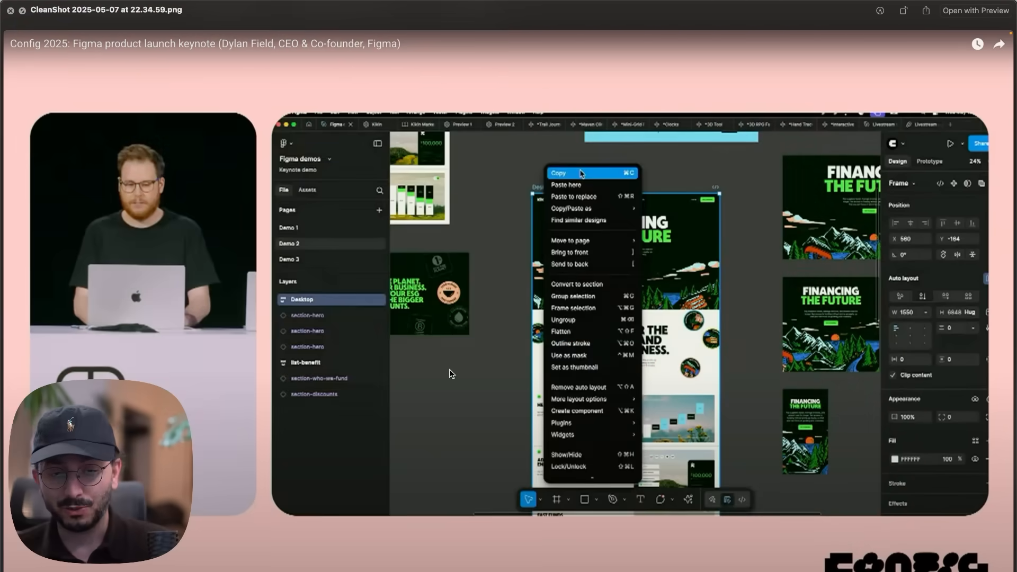
pyautogui.moveTo(696, 344)
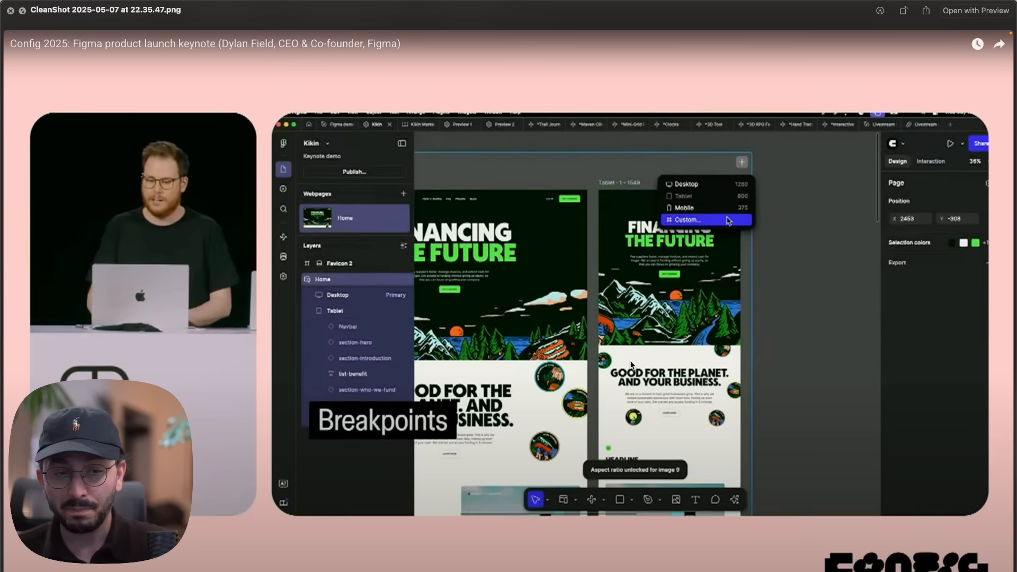
pyautogui.moveTo(640, 328)
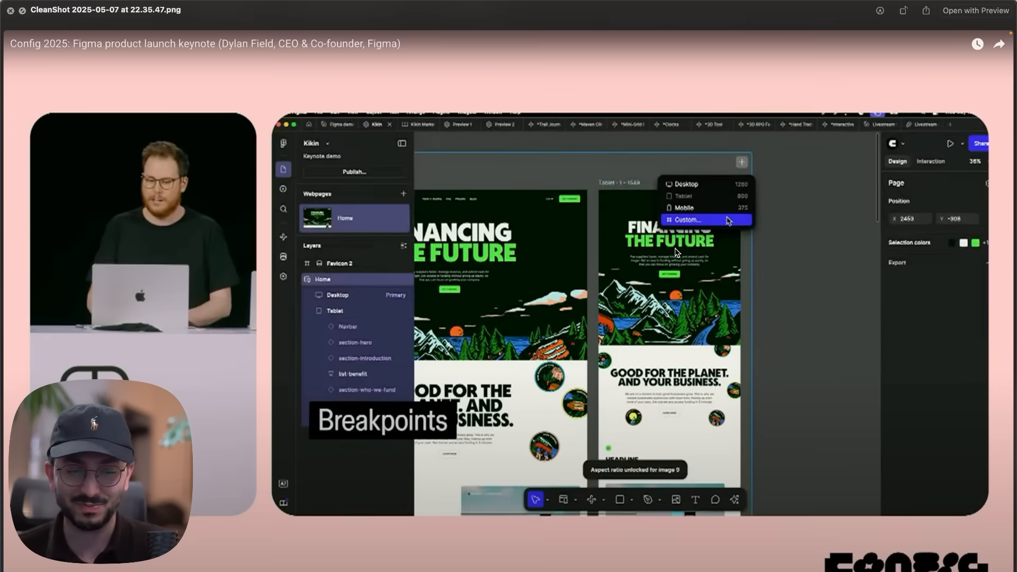
pyautogui.moveTo(516, 317)
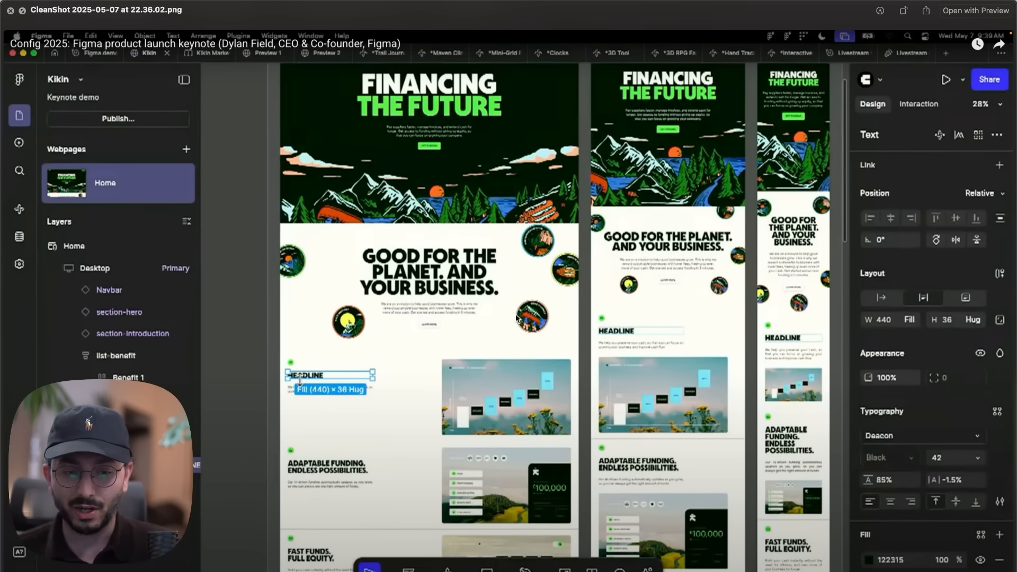
pyautogui.moveTo(299, 383)
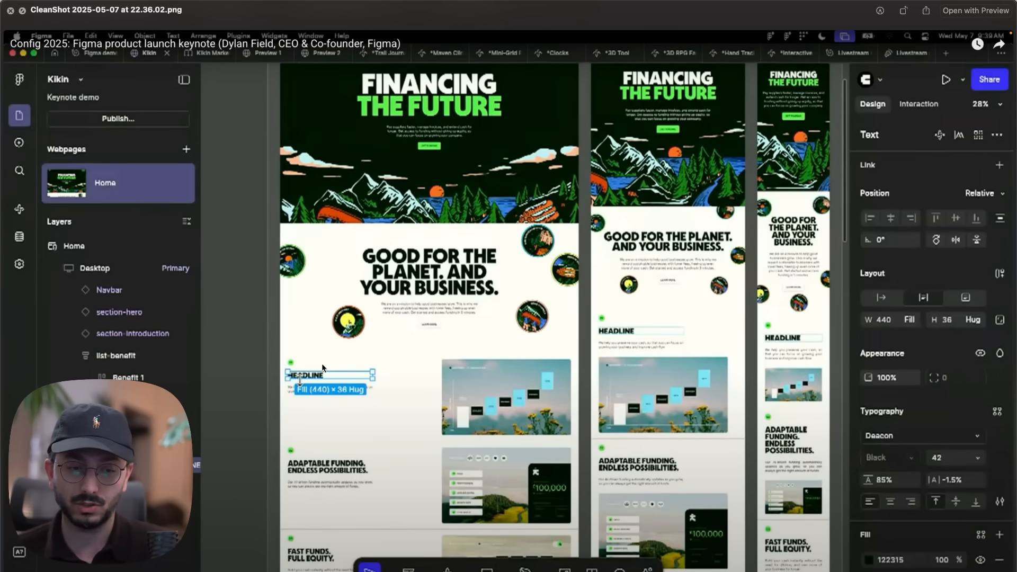
pyautogui.moveTo(408, 374)
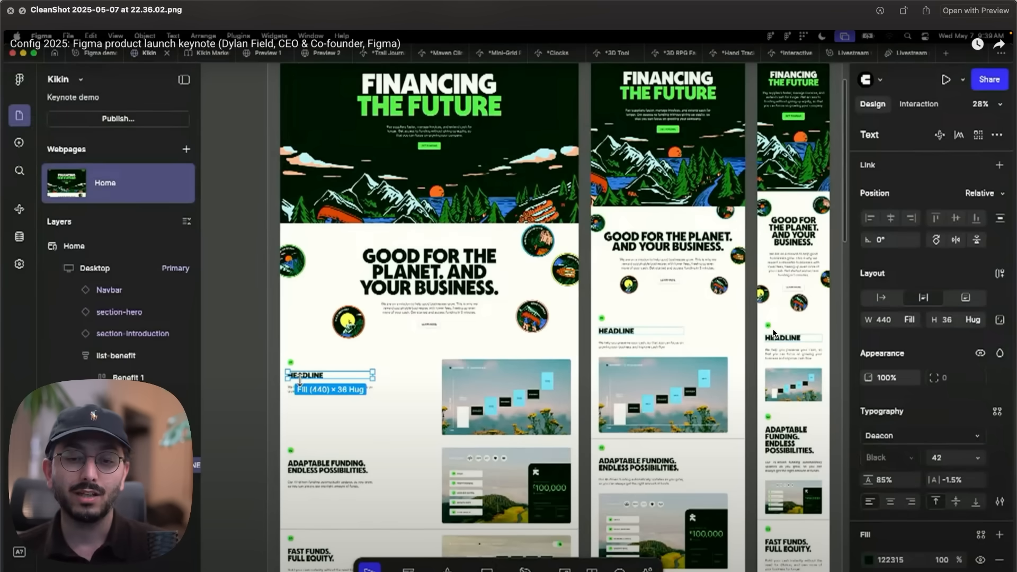
pyautogui.moveTo(771, 379)
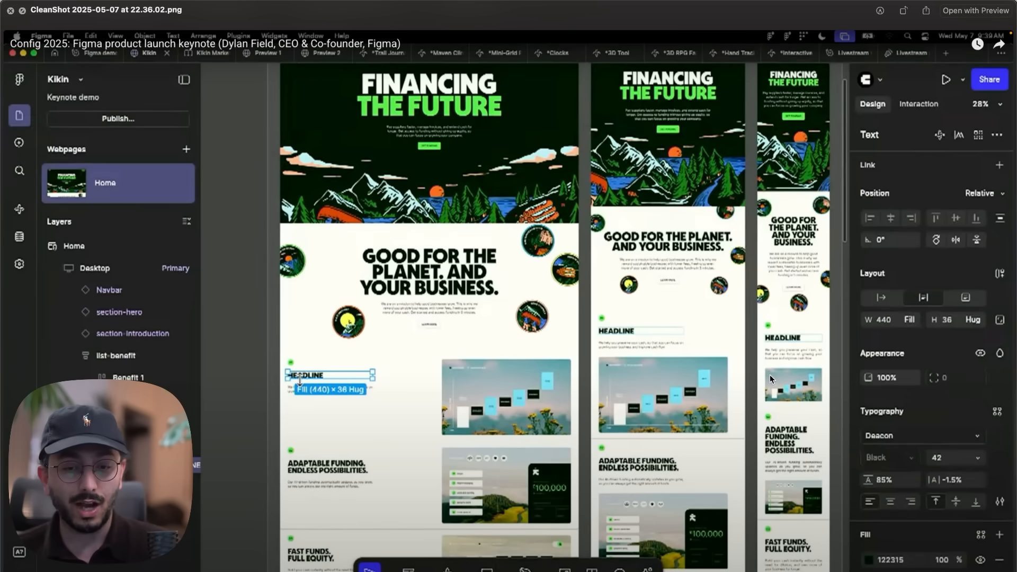
pyautogui.moveTo(362, 431)
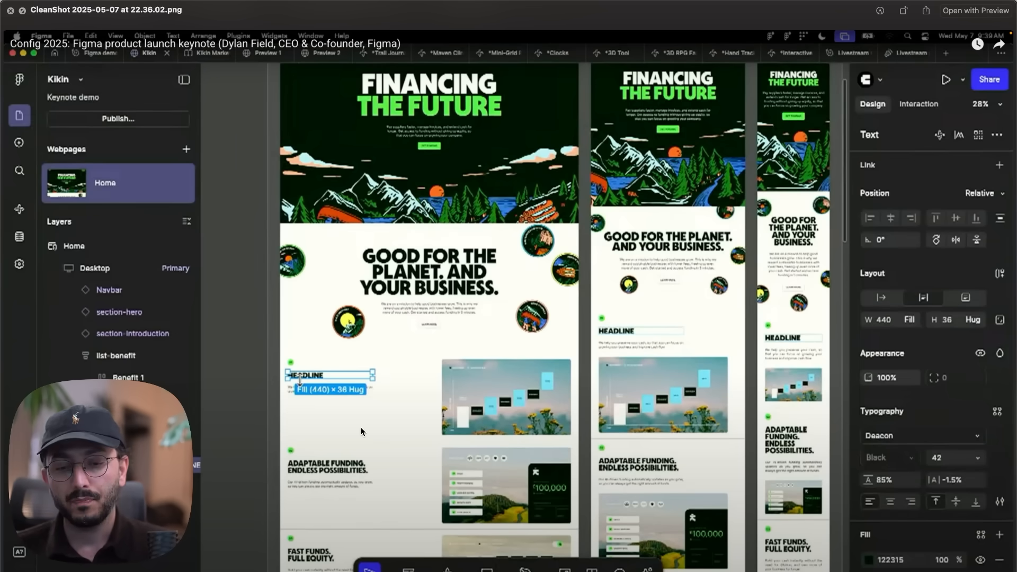
pyautogui.moveTo(761, 389)
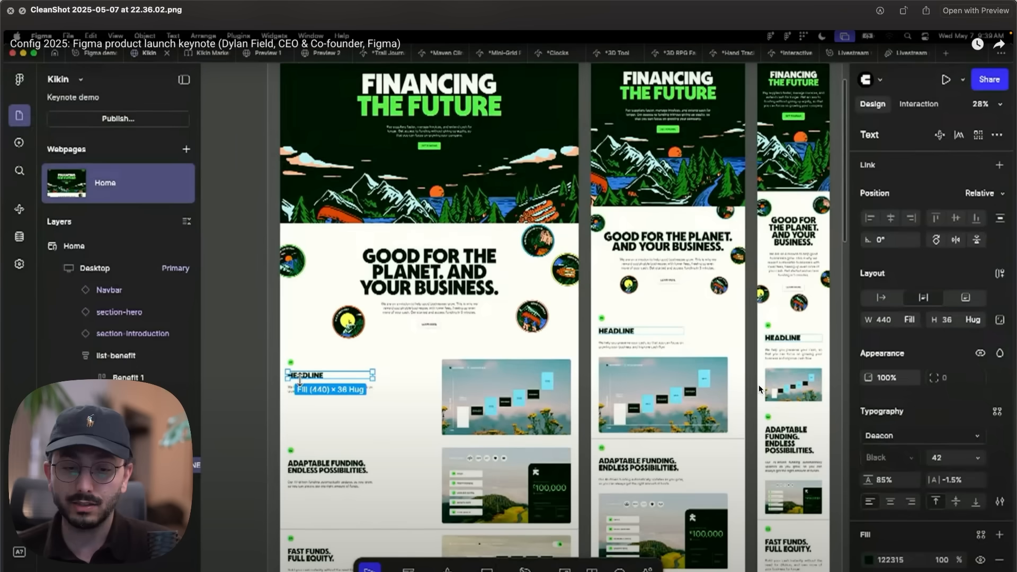
pyautogui.moveTo(781, 392)
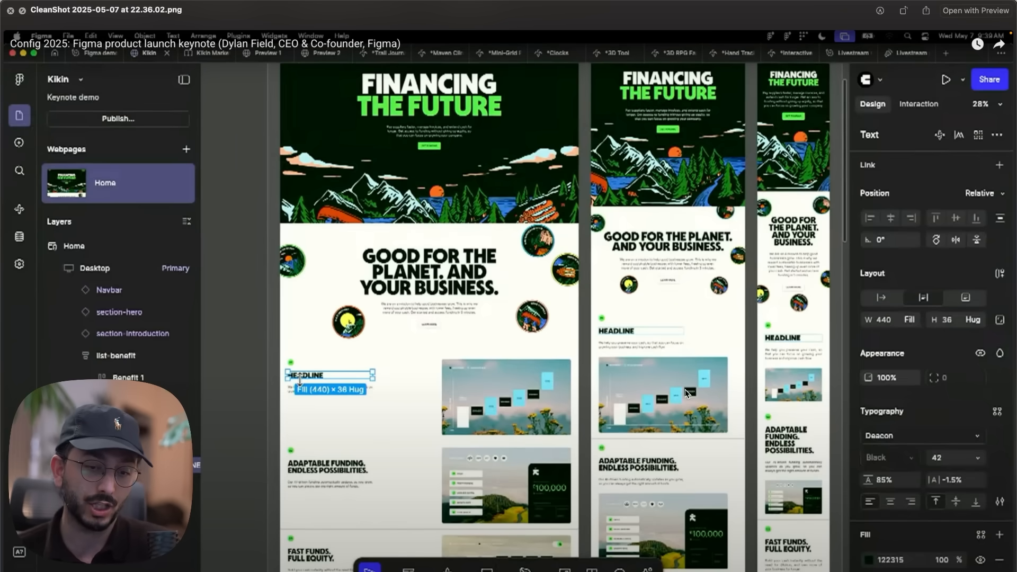
pyautogui.moveTo(479, 407)
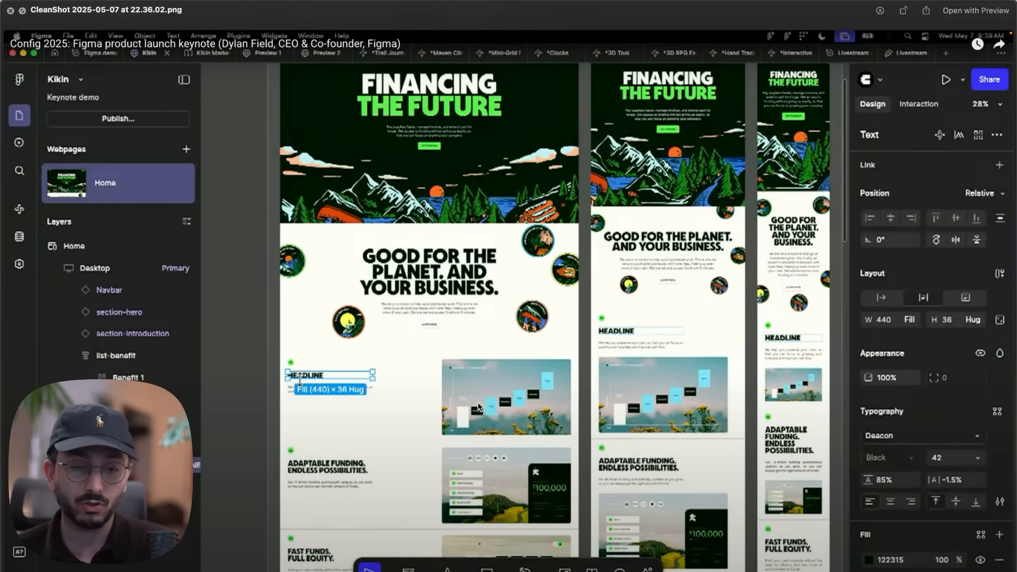
pyautogui.moveTo(689, 446)
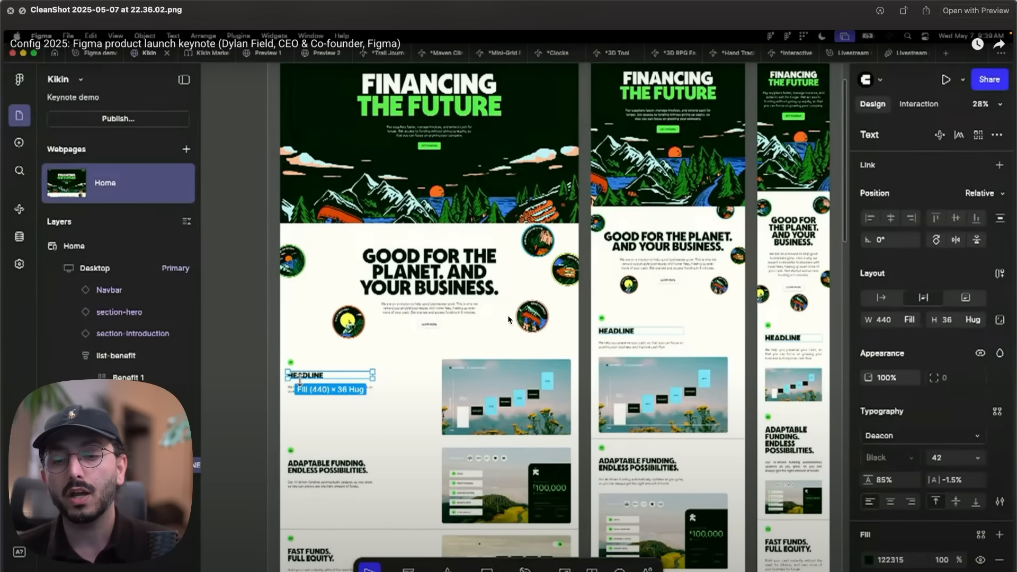
pyautogui.moveTo(671, 320)
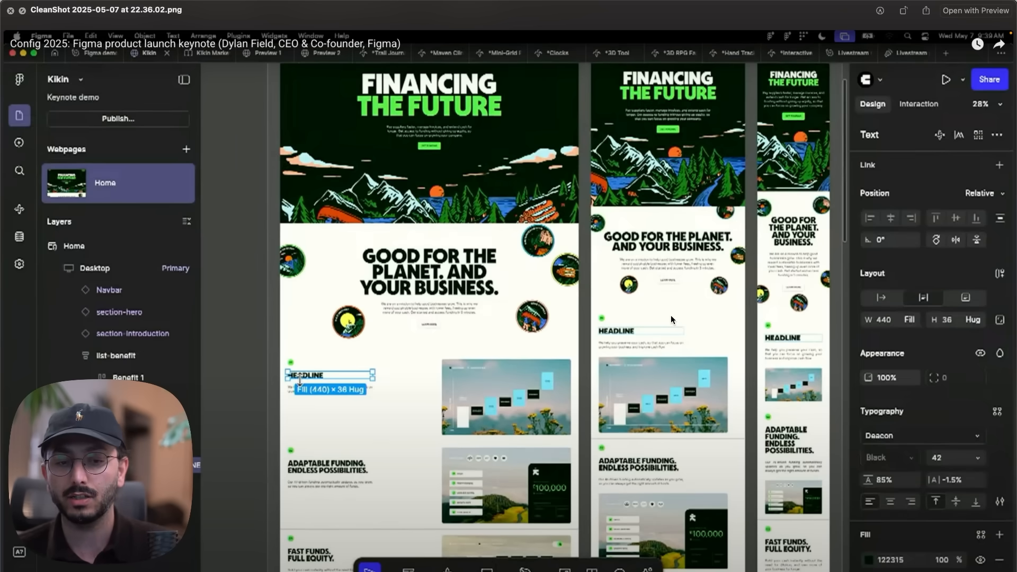
pyautogui.moveTo(656, 302)
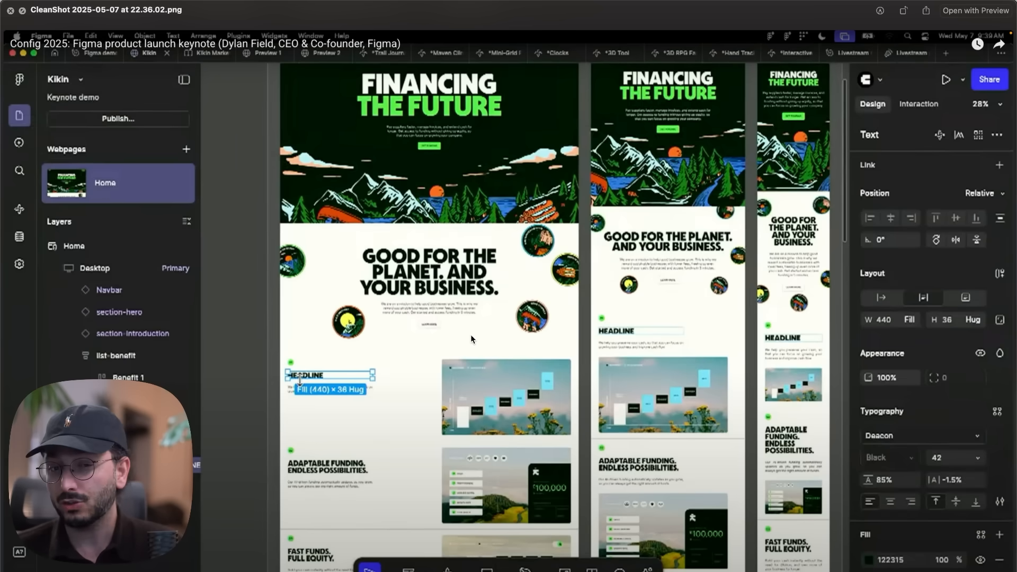
pyautogui.moveTo(457, 348)
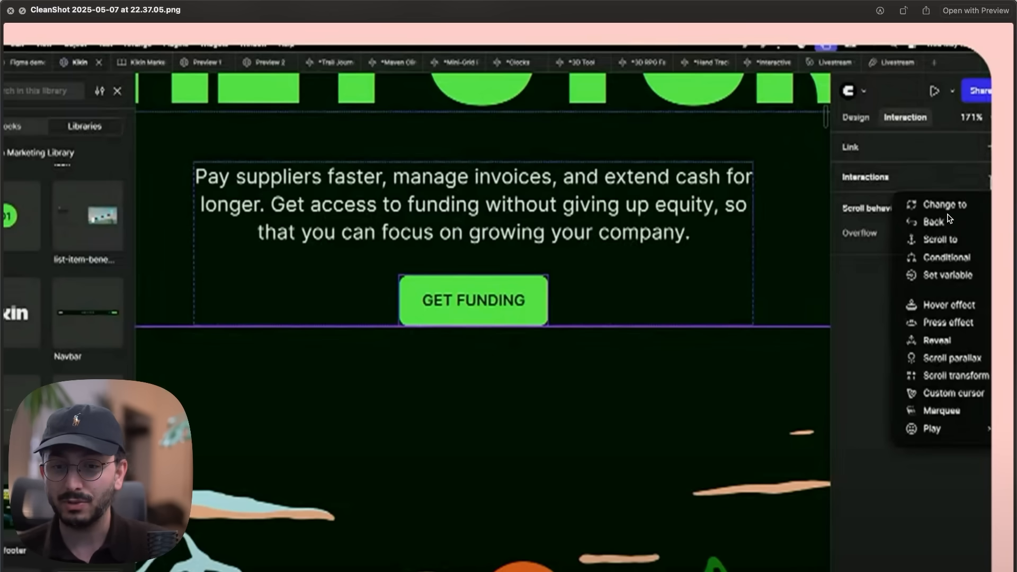
pyautogui.moveTo(929, 253)
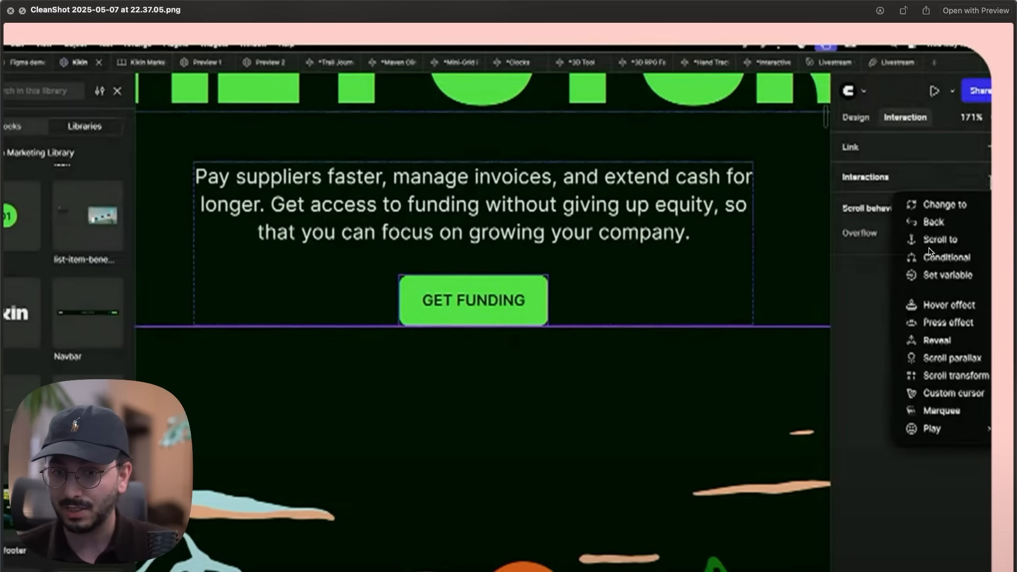
pyautogui.moveTo(934, 313)
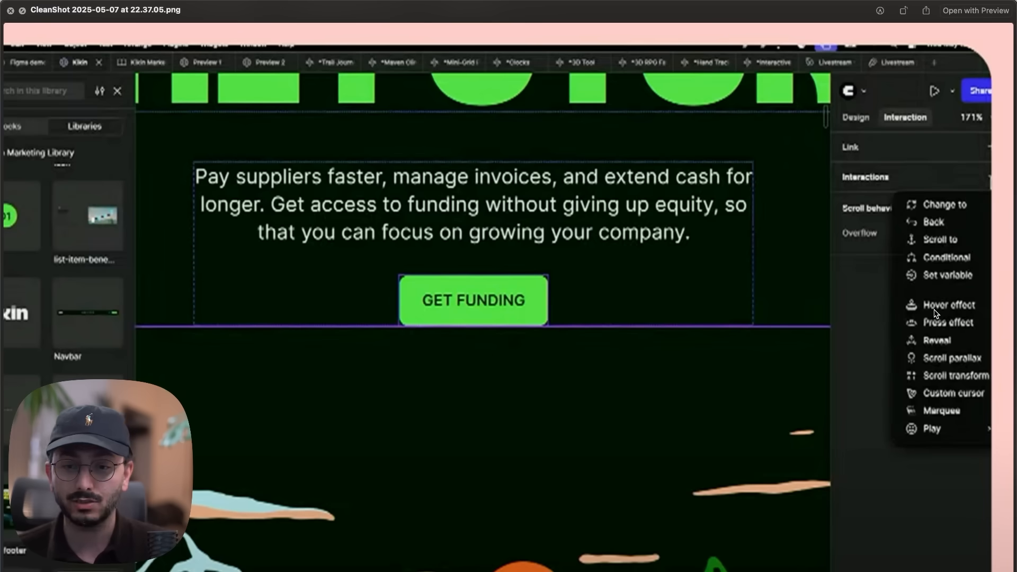
pyautogui.moveTo(971, 266)
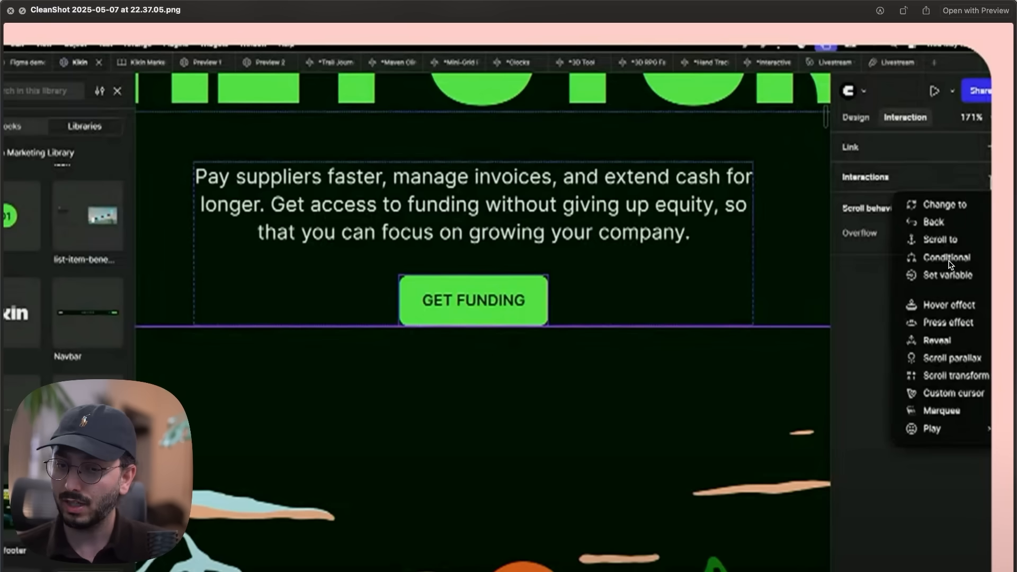
pyautogui.moveTo(925, 400)
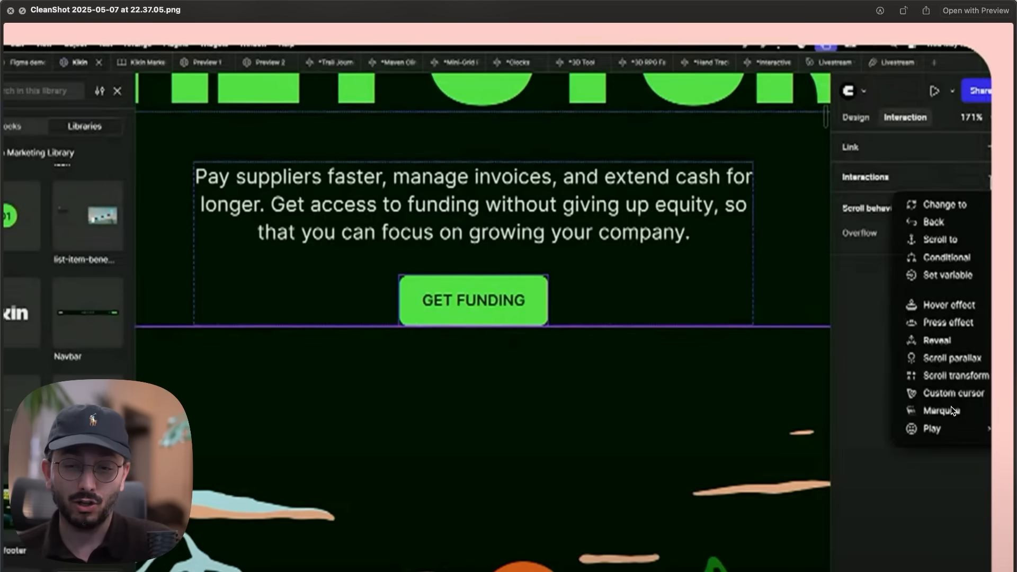
pyautogui.moveTo(949, 410)
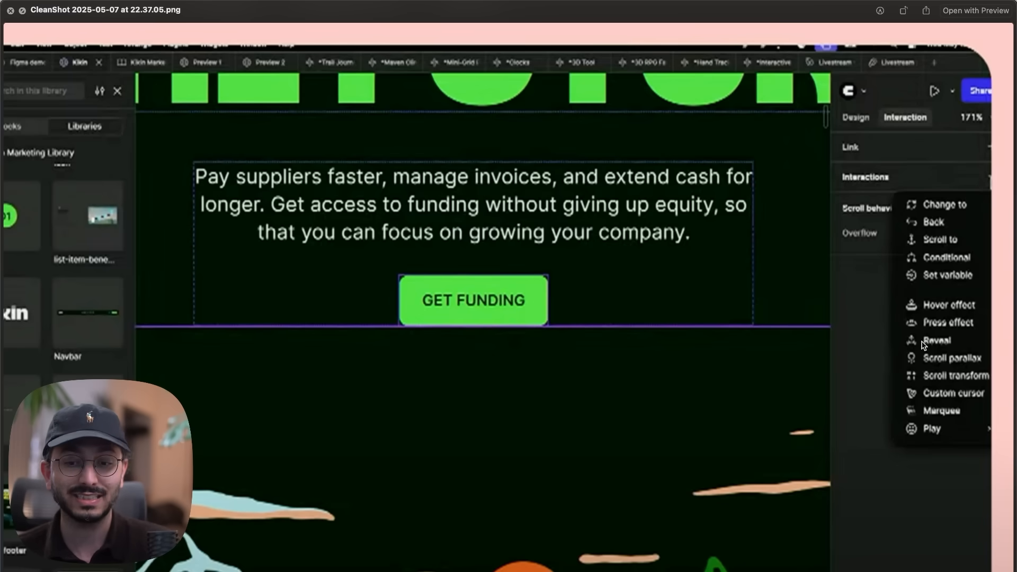
pyautogui.moveTo(932, 409)
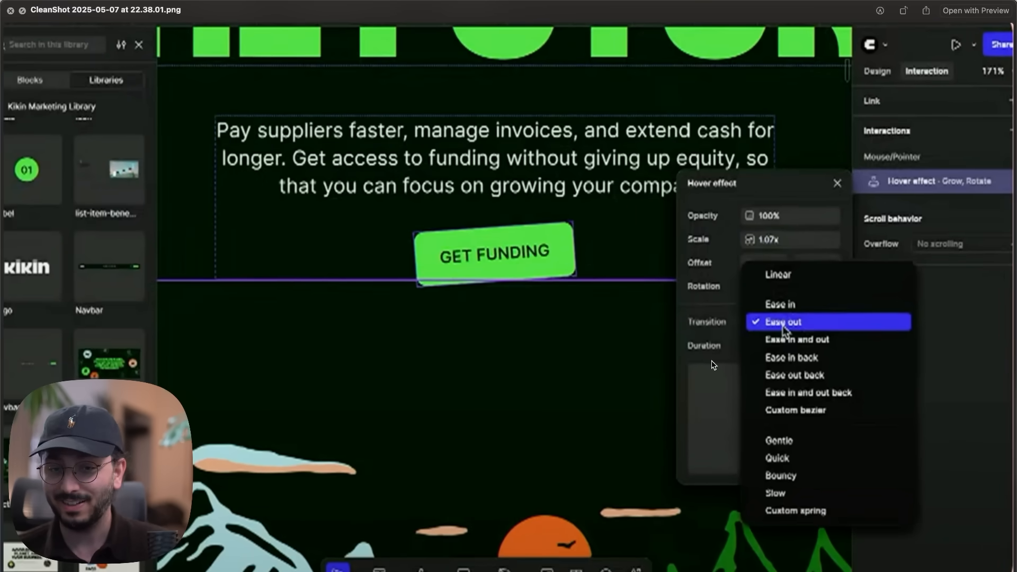
pyautogui.moveTo(708, 375)
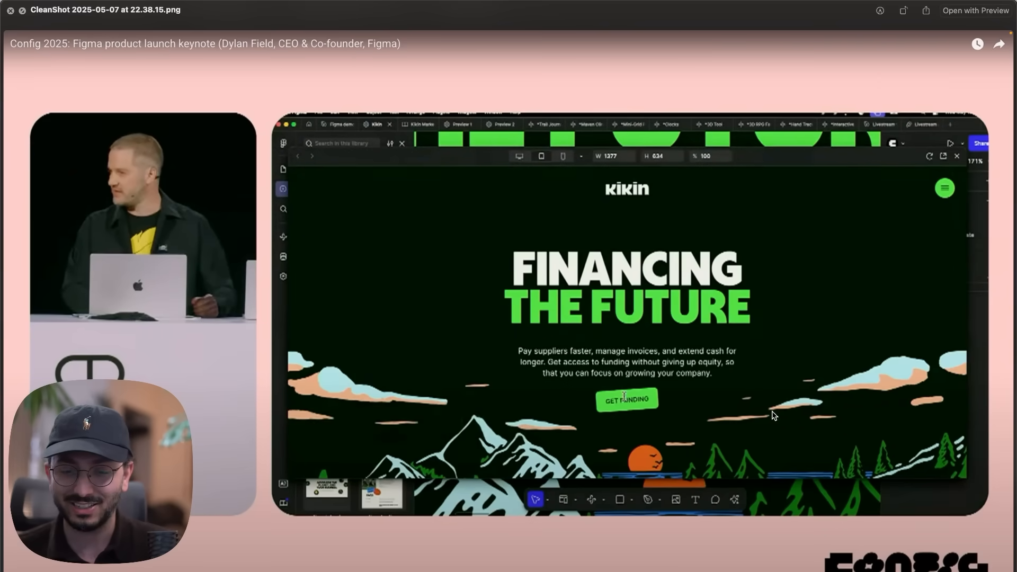
pyautogui.moveTo(787, 411)
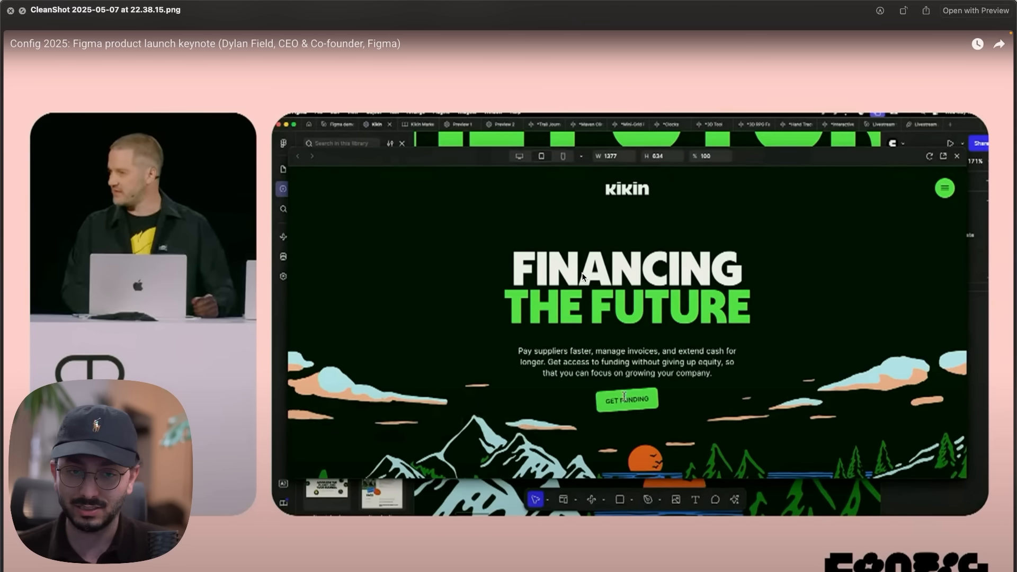
pyautogui.moveTo(739, 200)
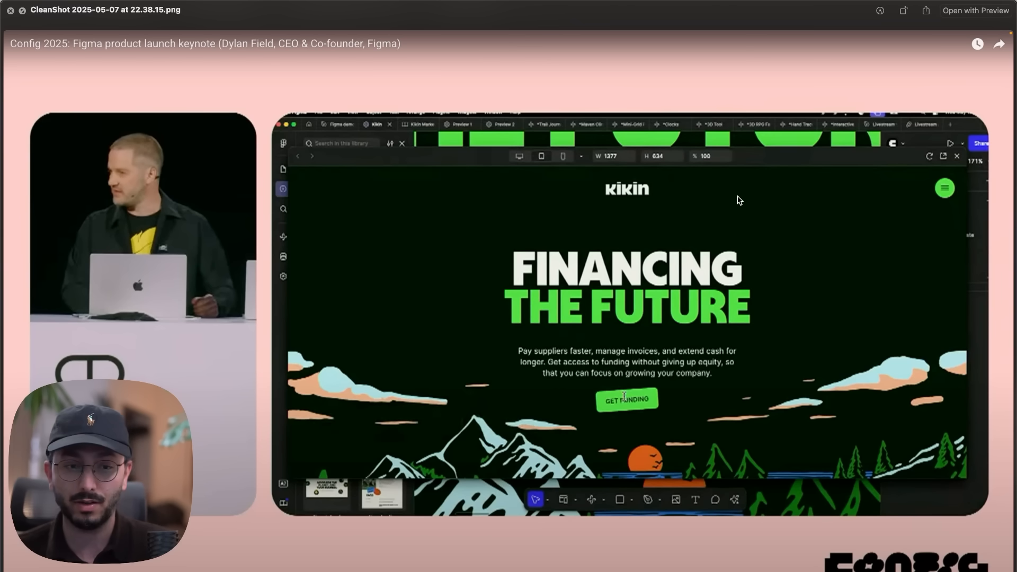
pyautogui.moveTo(311, 183)
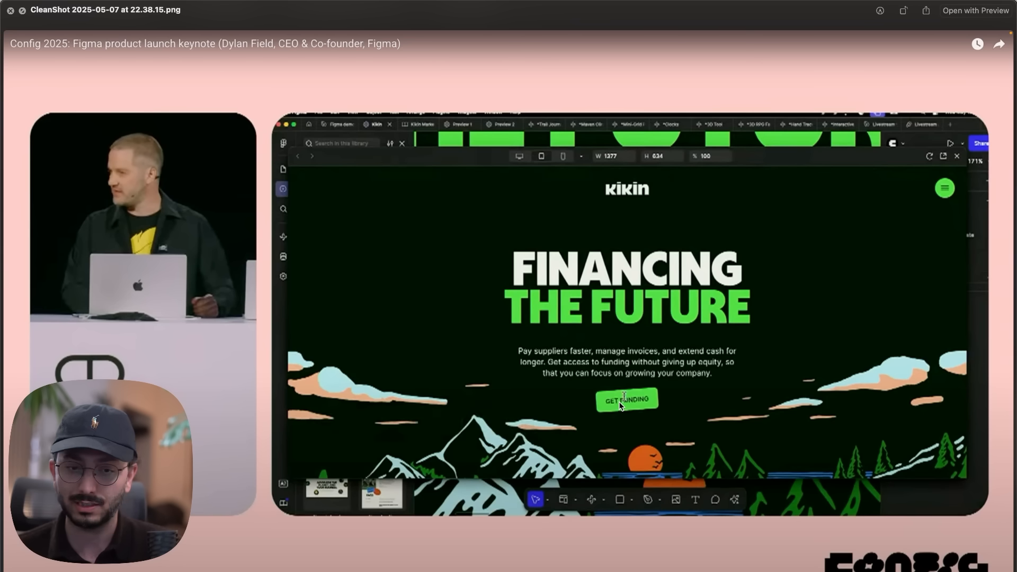
pyautogui.moveTo(651, 376)
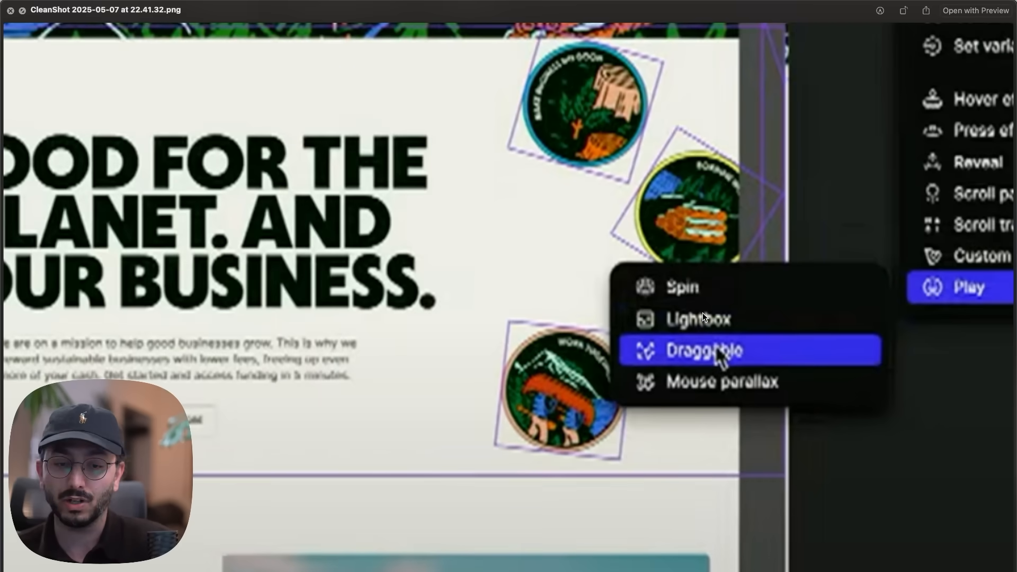
pyautogui.moveTo(717, 368)
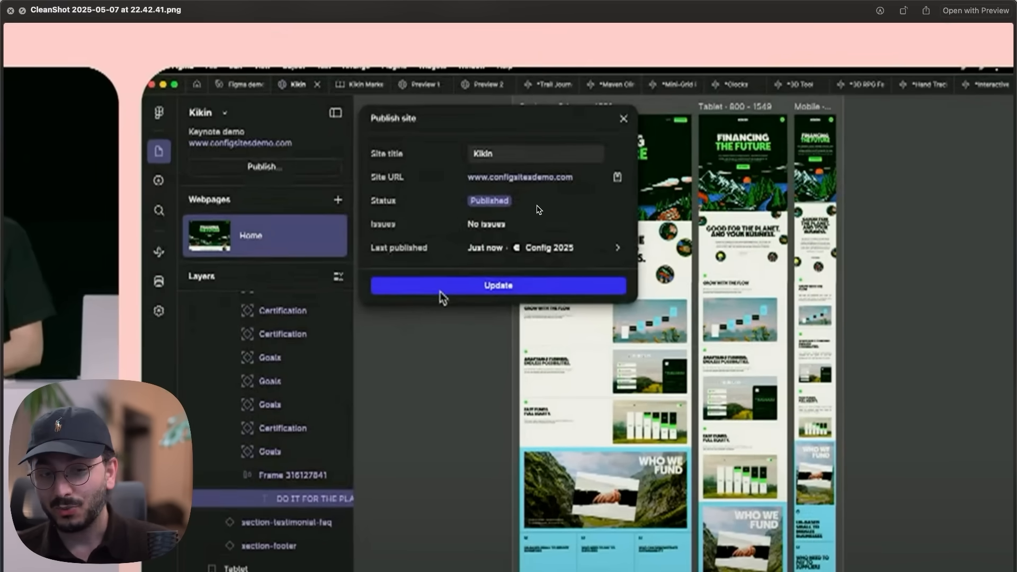
pyautogui.moveTo(586, 223)
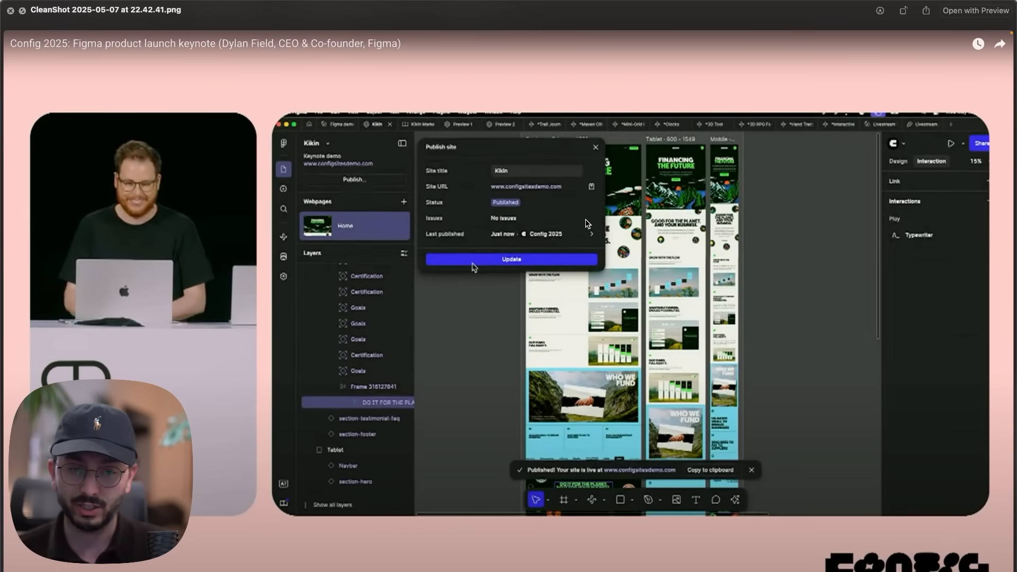
pyautogui.moveTo(659, 311)
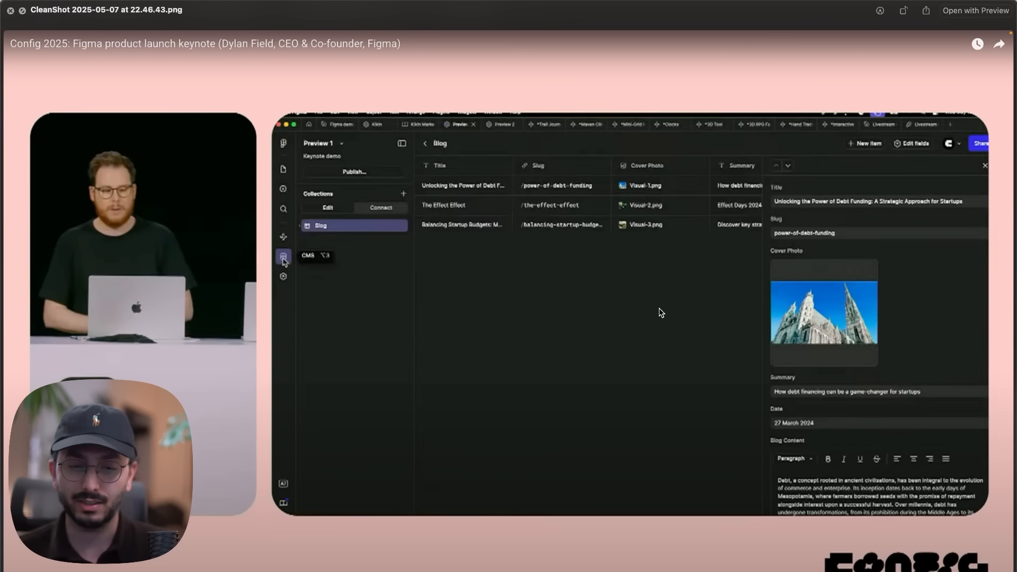
pyautogui.moveTo(649, 296)
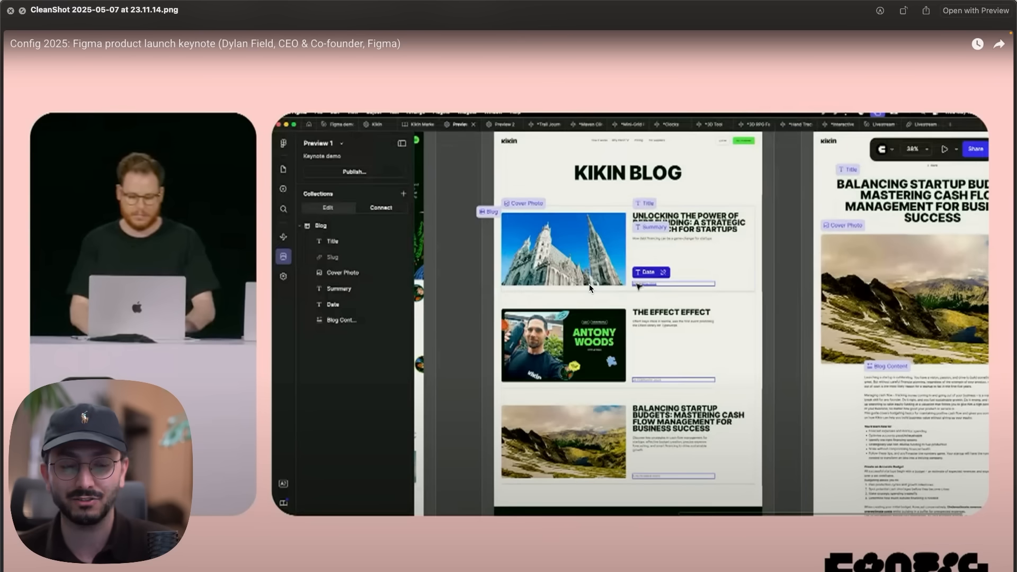
pyautogui.moveTo(699, 305)
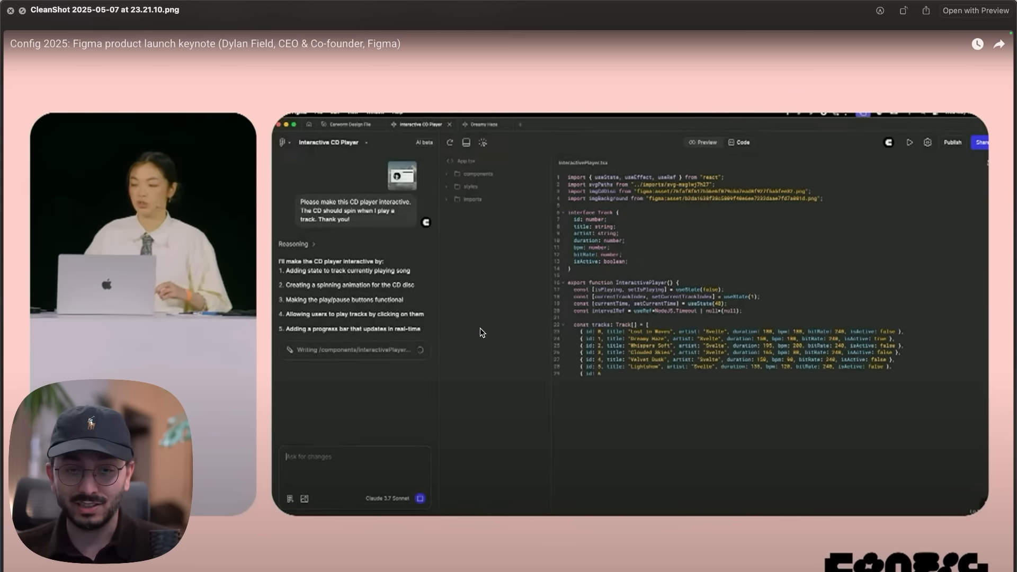
pyautogui.moveTo(711, 380)
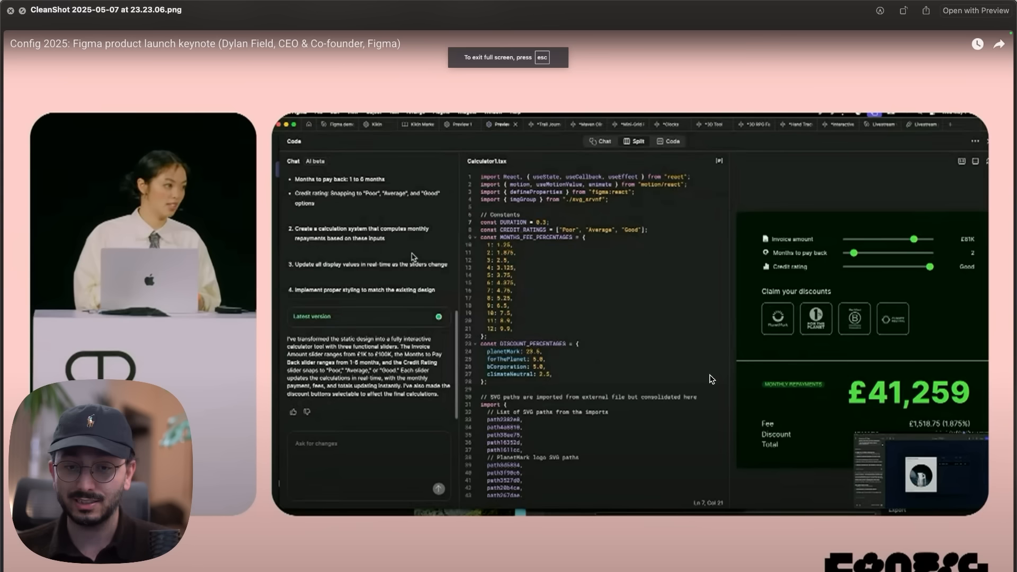
pyautogui.moveTo(902, 345)
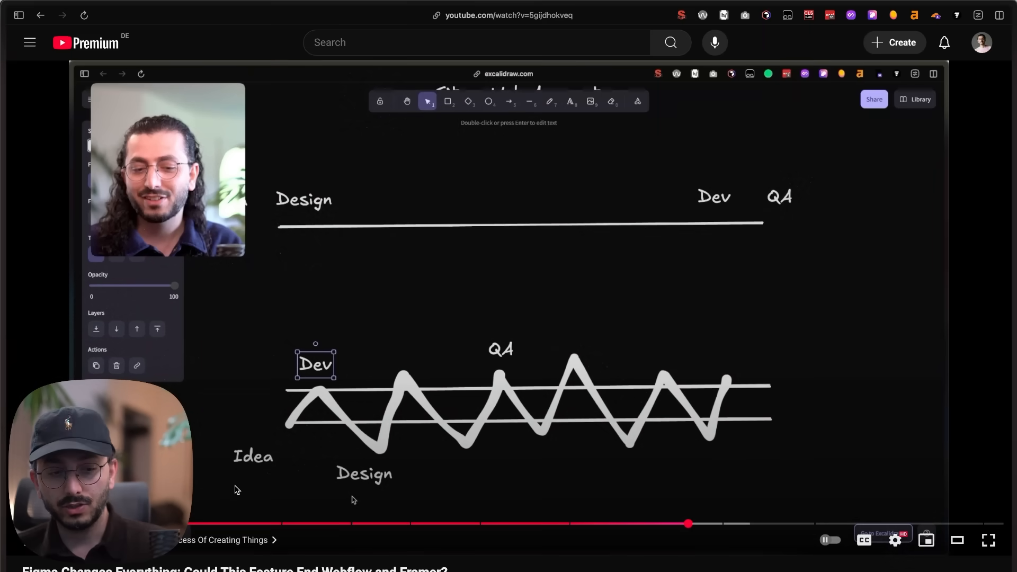
pyautogui.moveTo(720, 349)
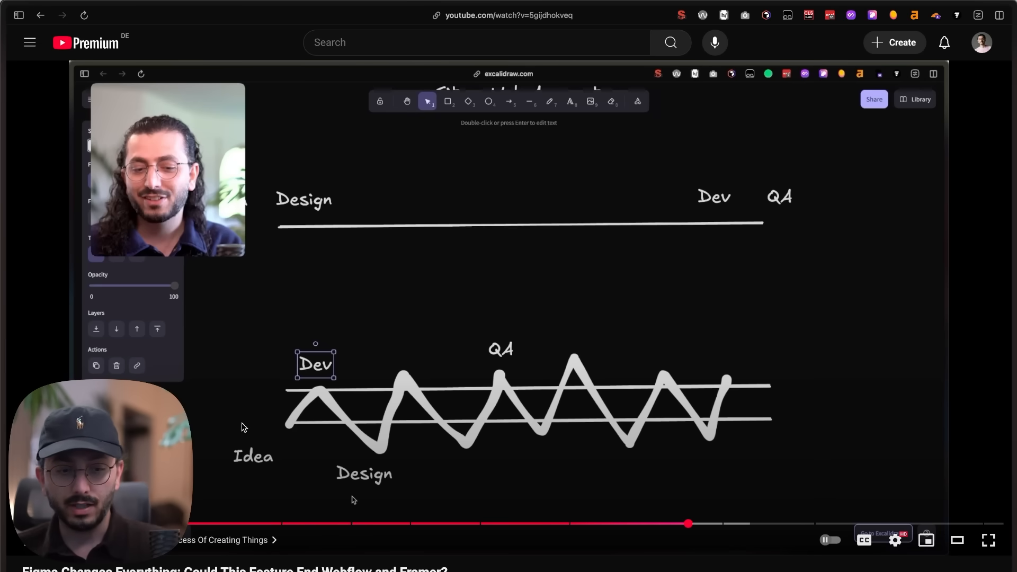
pyautogui.moveTo(228, 449)
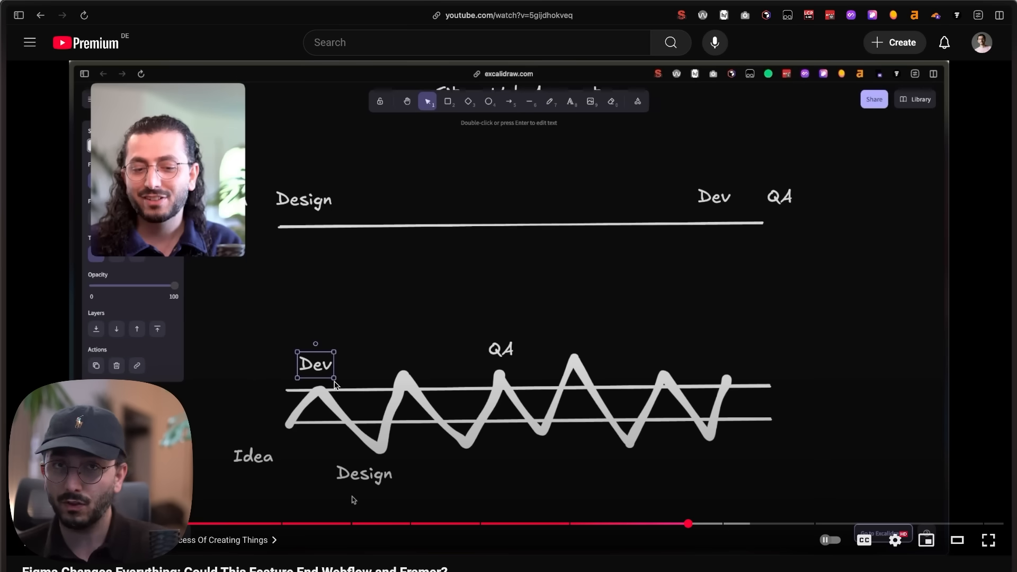
pyautogui.moveTo(343, 374)
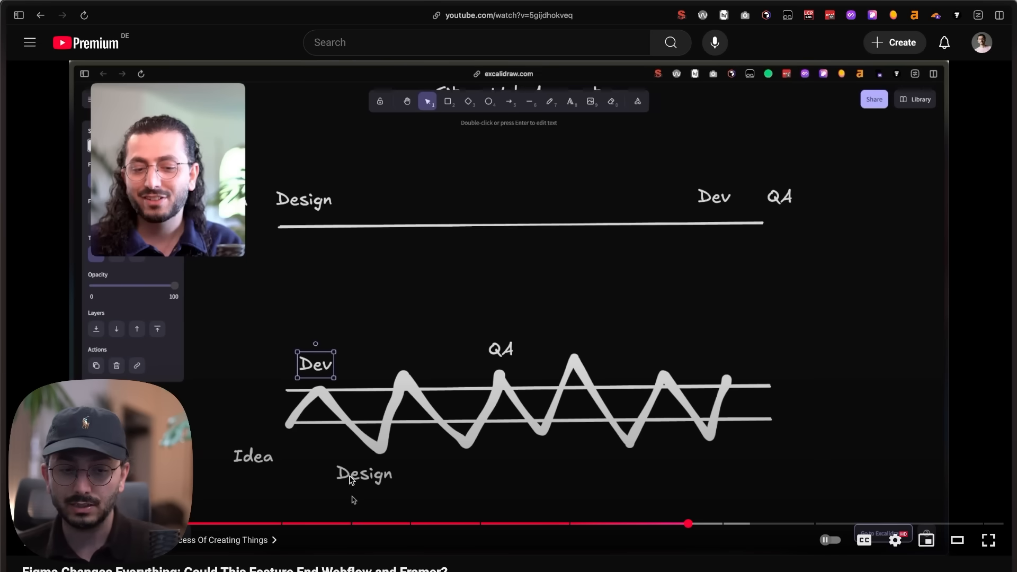
pyautogui.moveTo(789, 373)
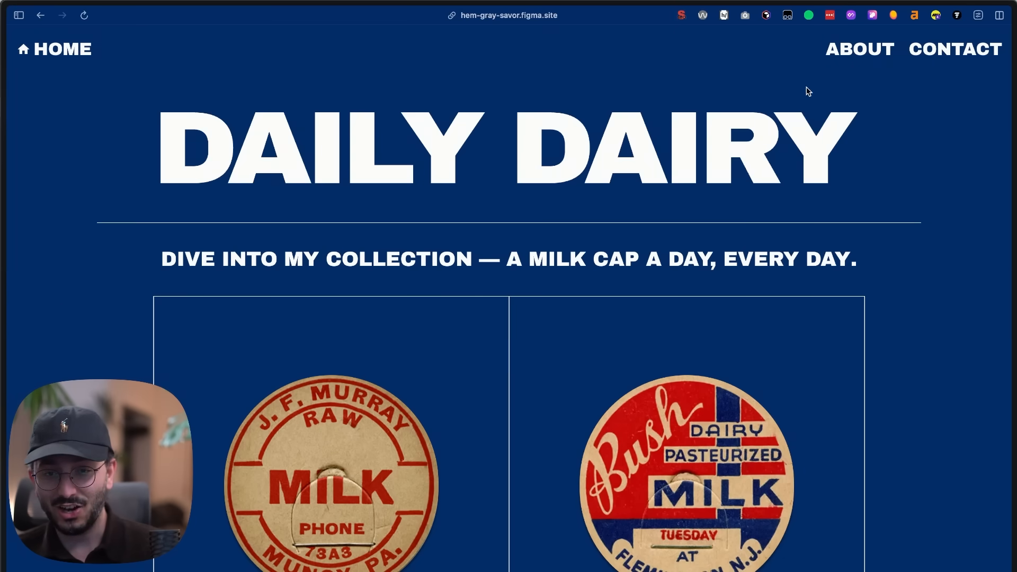
# Step: Look down through the Daily Dairy site's collection and footer, then back up
pyautogui.scroll(-3)
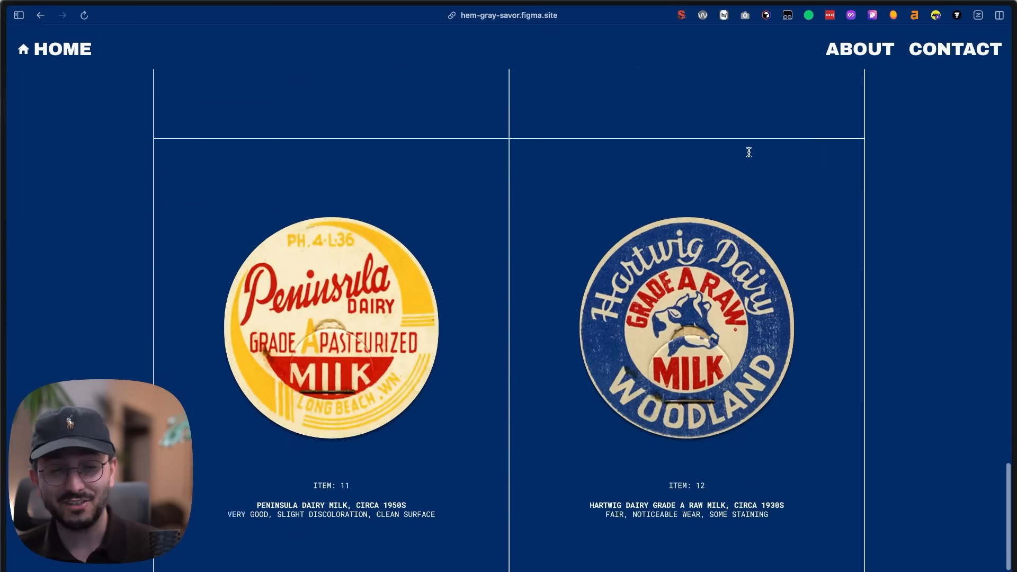
pyautogui.scroll(-3)
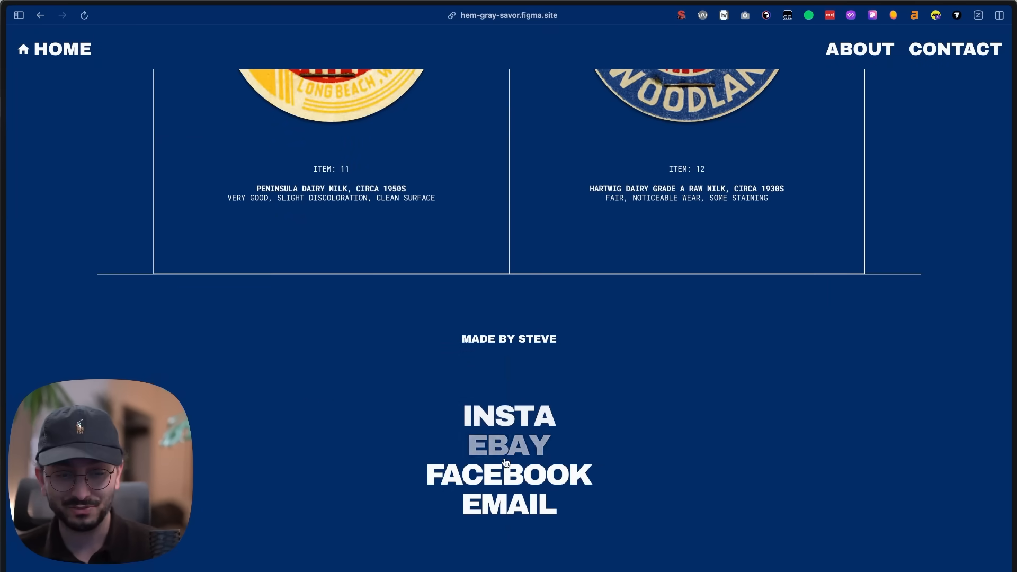
pyautogui.scroll(3)
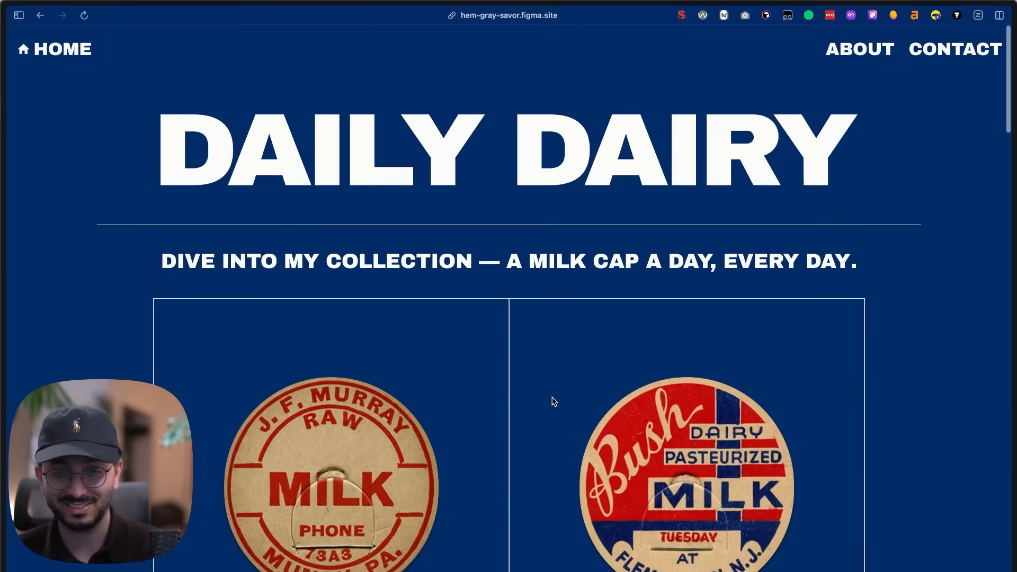
# Step: View the About page, return to the home page, and switch to the PrimalTraining site
pyautogui.click(857, 49)
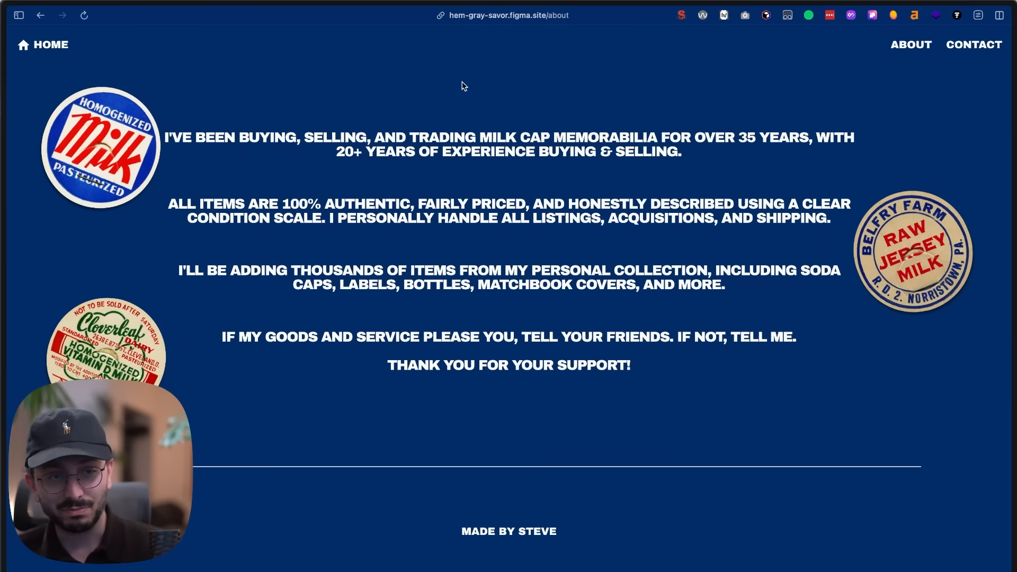
pyautogui.click(42, 45)
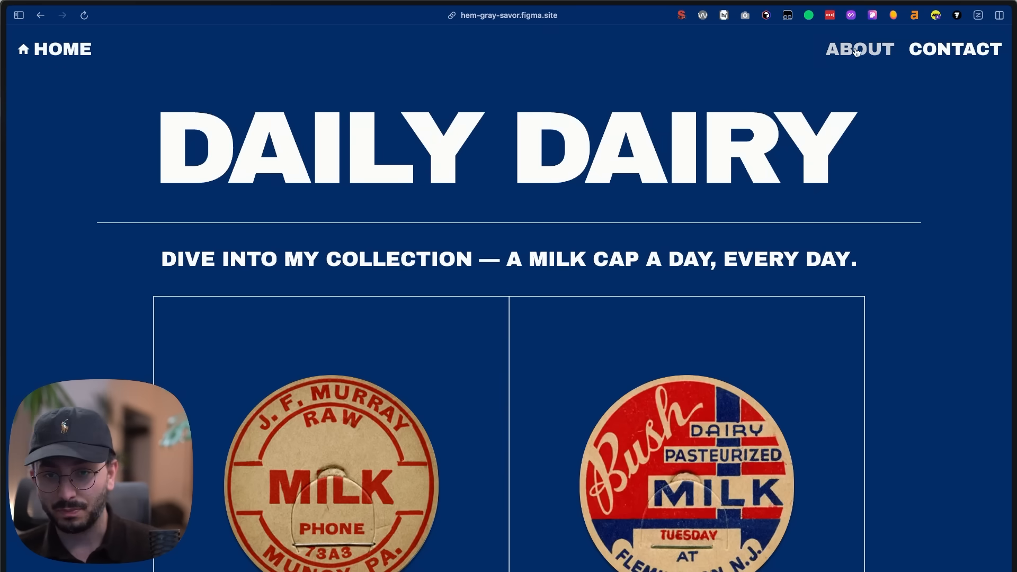
pyautogui.moveTo(443, 115)
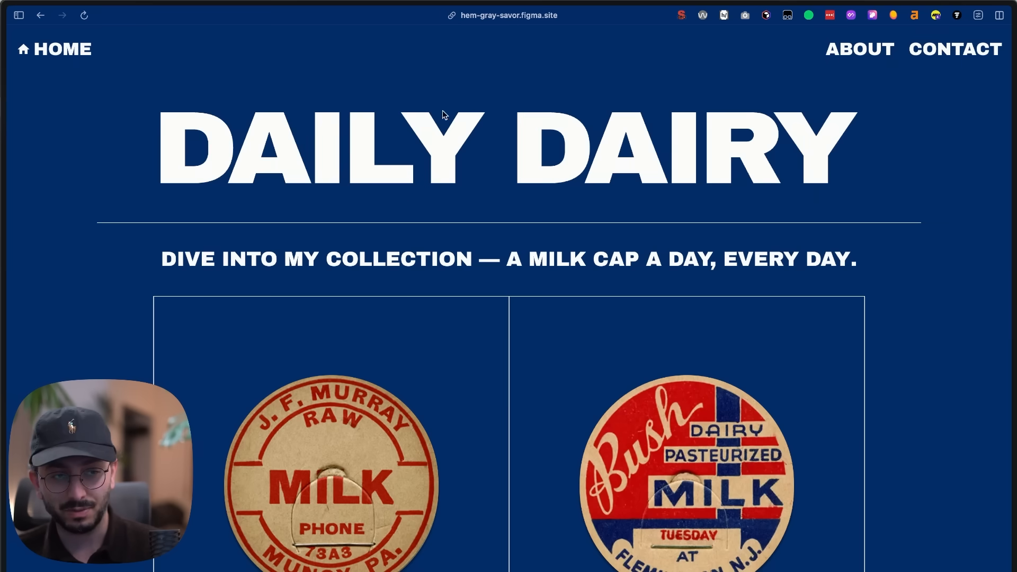
pyautogui.click(859, 49)
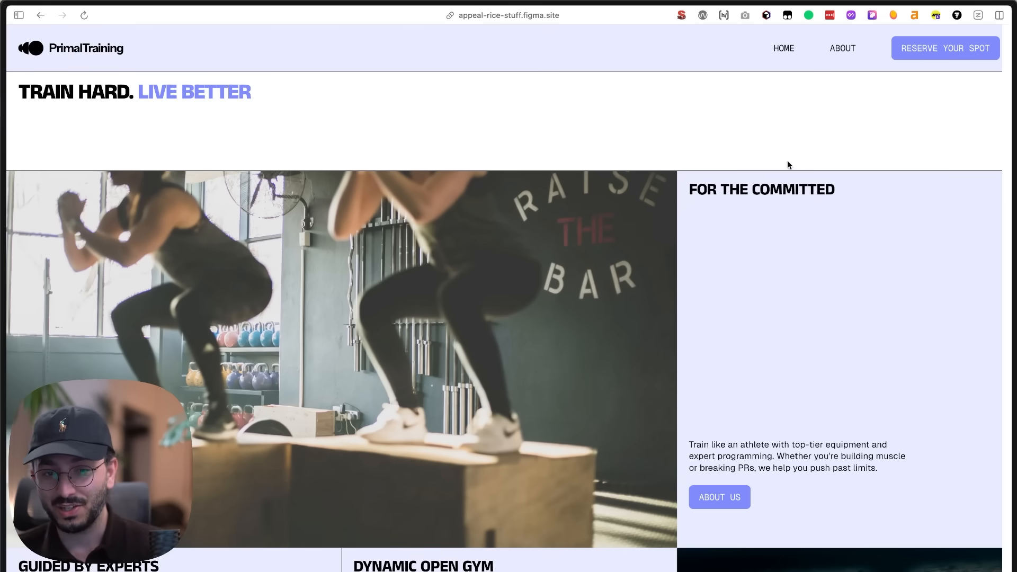
# Step: Scroll the PrimalTraining page past Join the Community to the Join the Primal Tribe Today banner
pyautogui.scroll(-3)
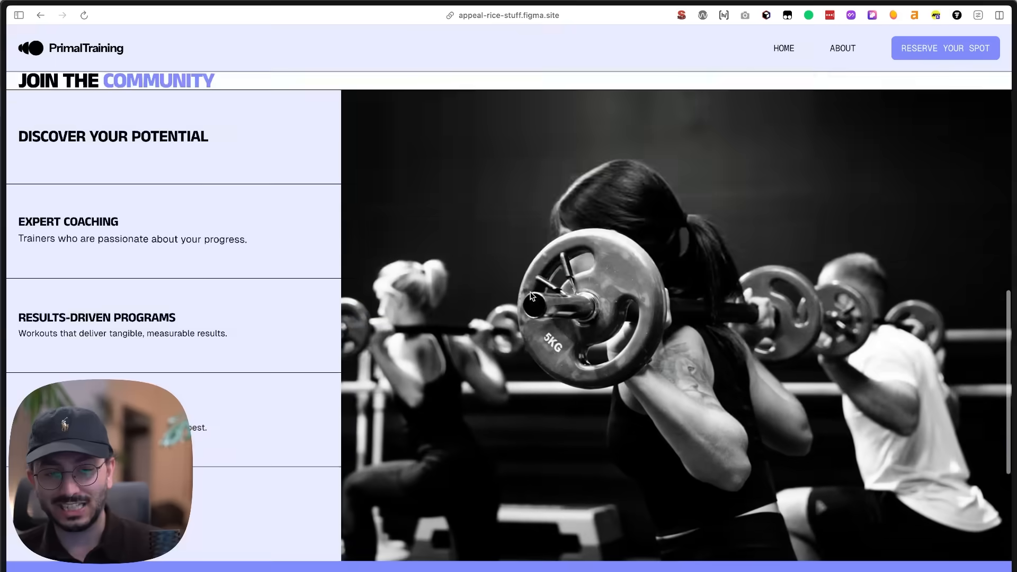
pyautogui.scroll(3)
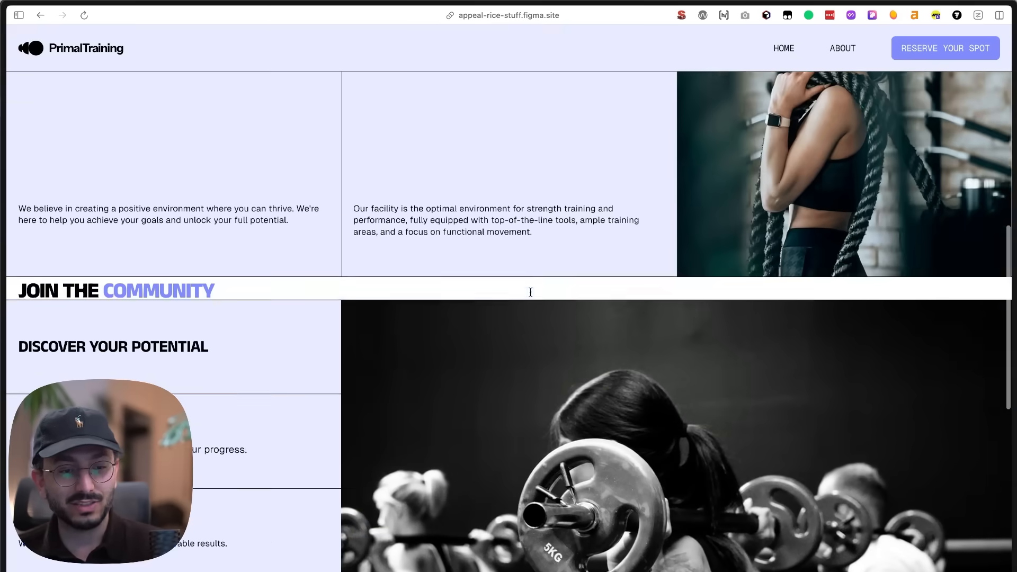
pyautogui.scroll(-3)
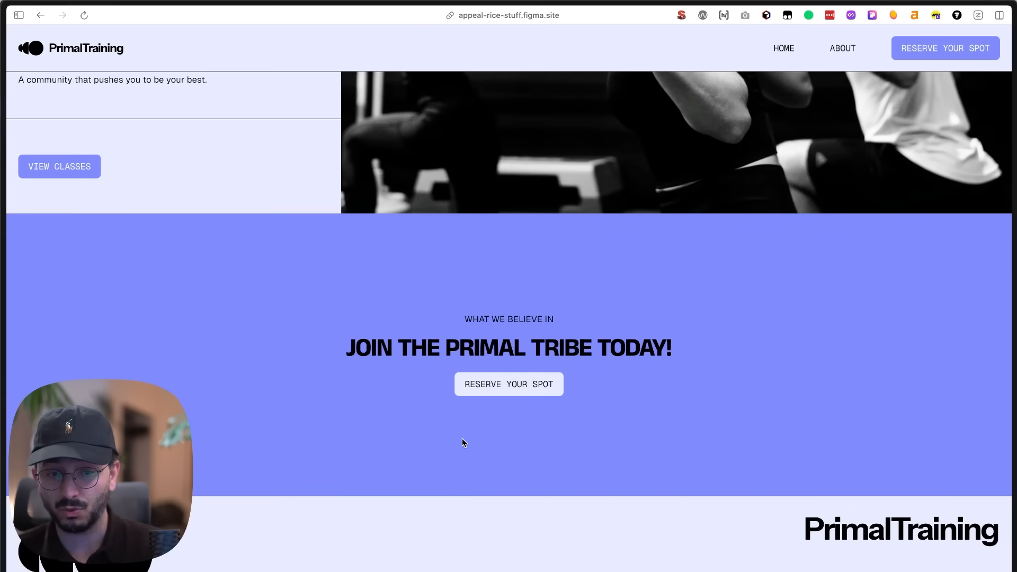
pyautogui.scroll(-3)
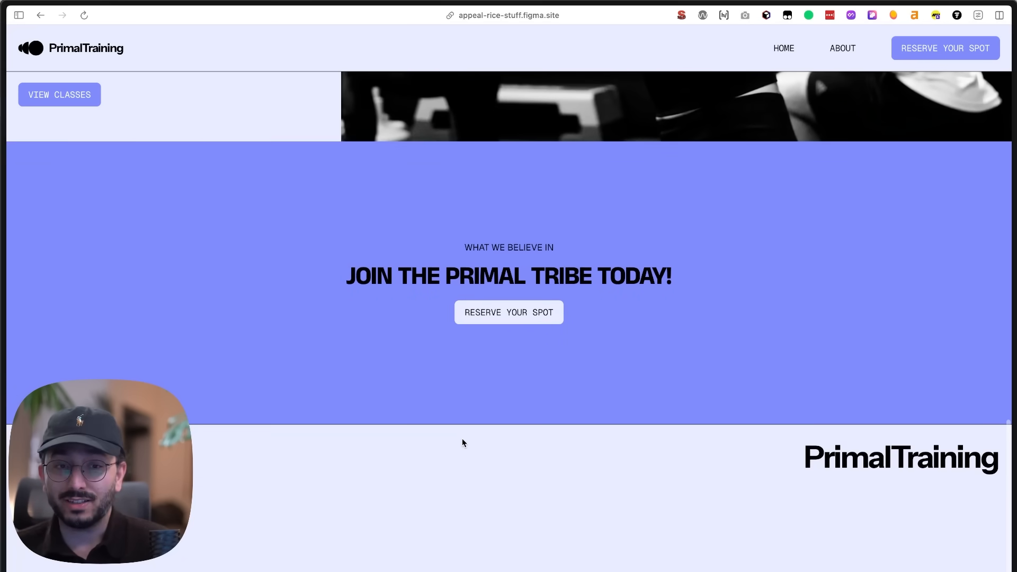
pyautogui.moveTo(458, 408)
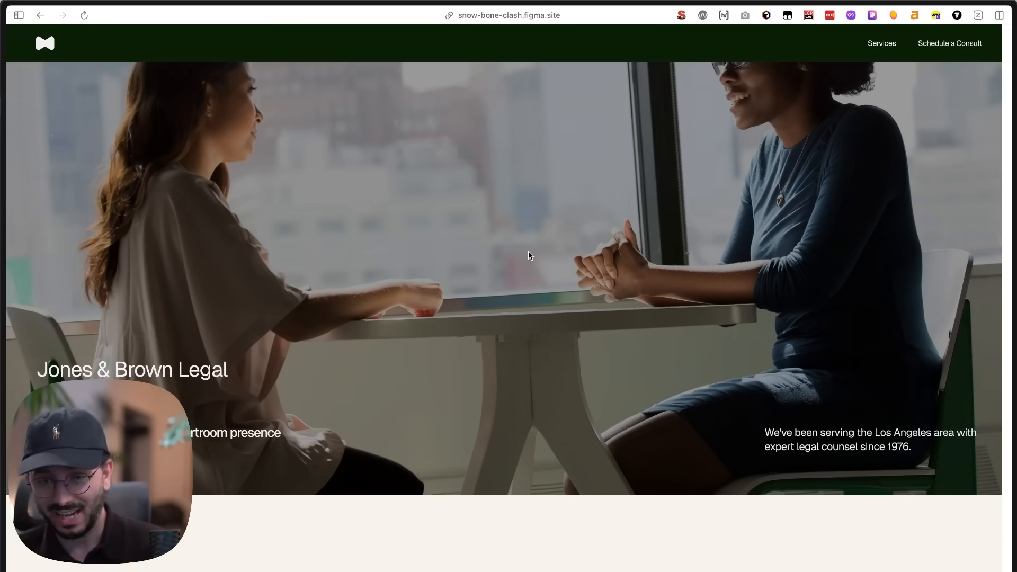
# Step: Scroll down the Jones & Brown Legal site to its client testimonials section
pyautogui.scroll(-3)
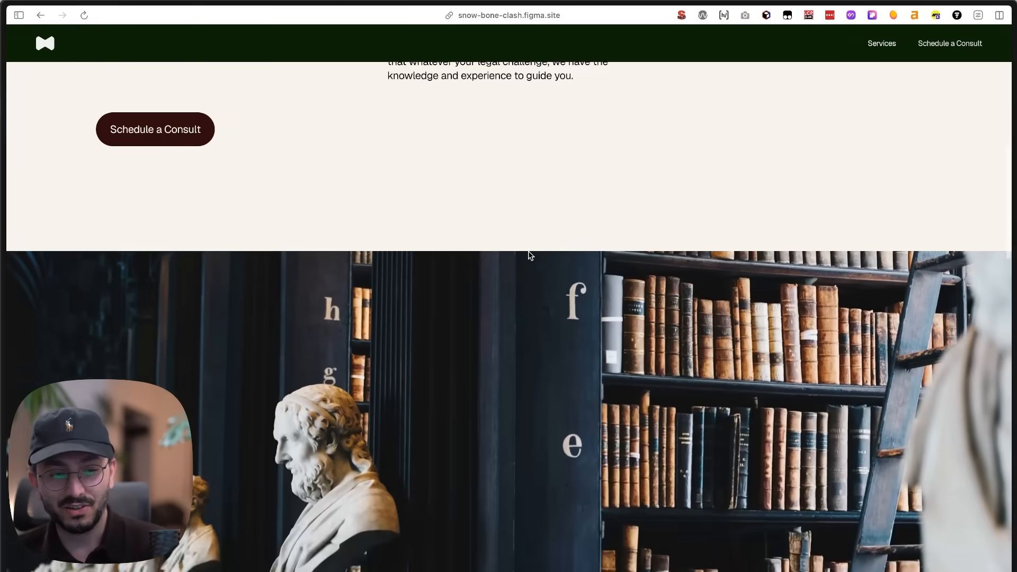
pyautogui.scroll(-3)
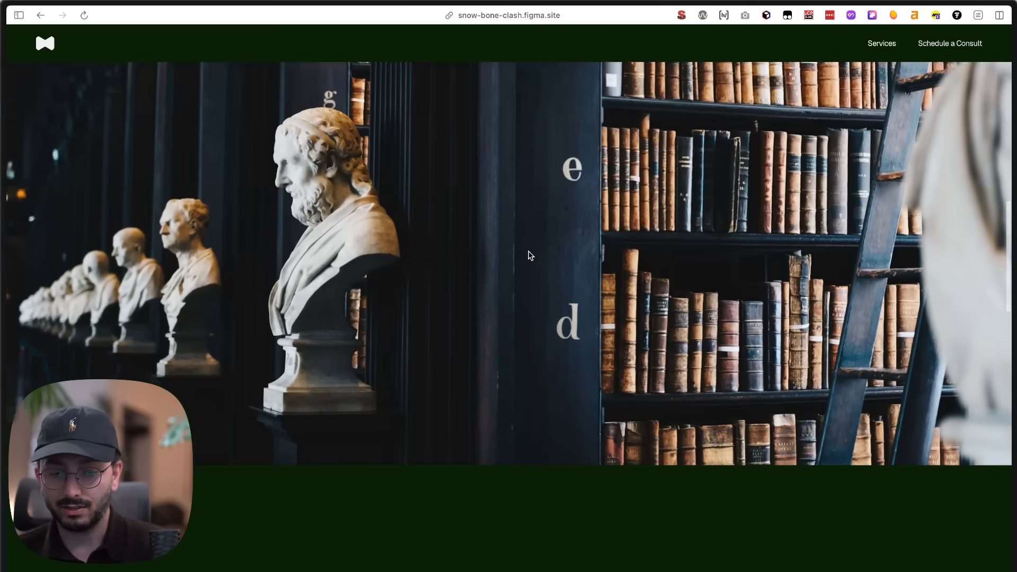
pyautogui.scroll(-3)
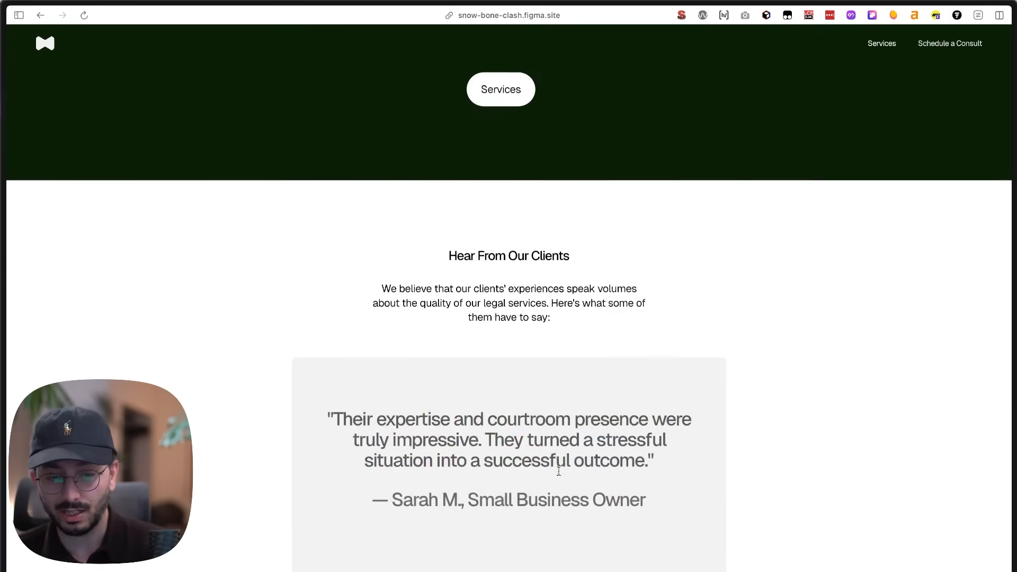
pyautogui.scroll(-3)
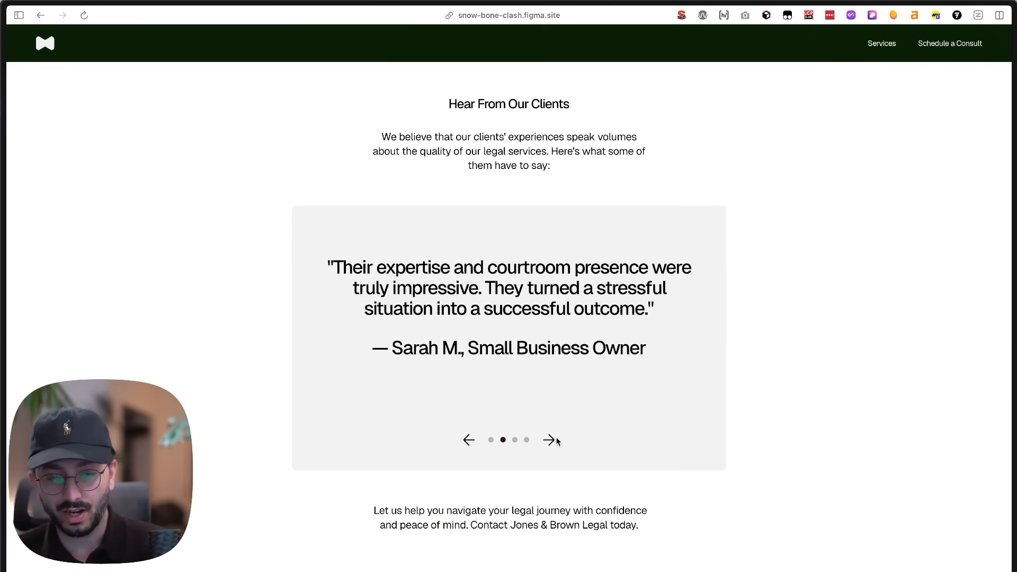
# Step: Cycle the testimonial carousel forward and back twice, then move on to the Area site
pyautogui.click(549, 440)
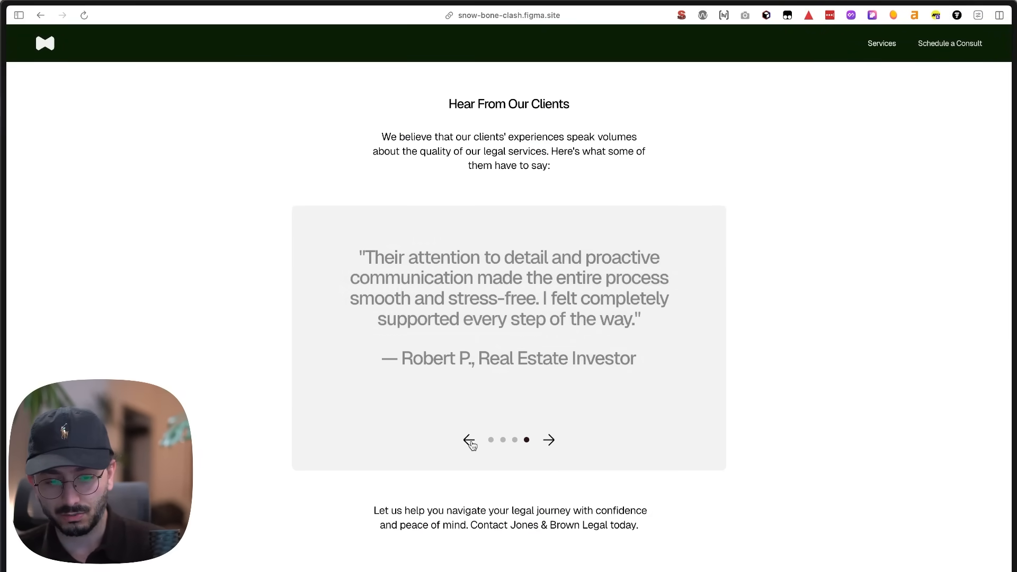
pyautogui.click(548, 440)
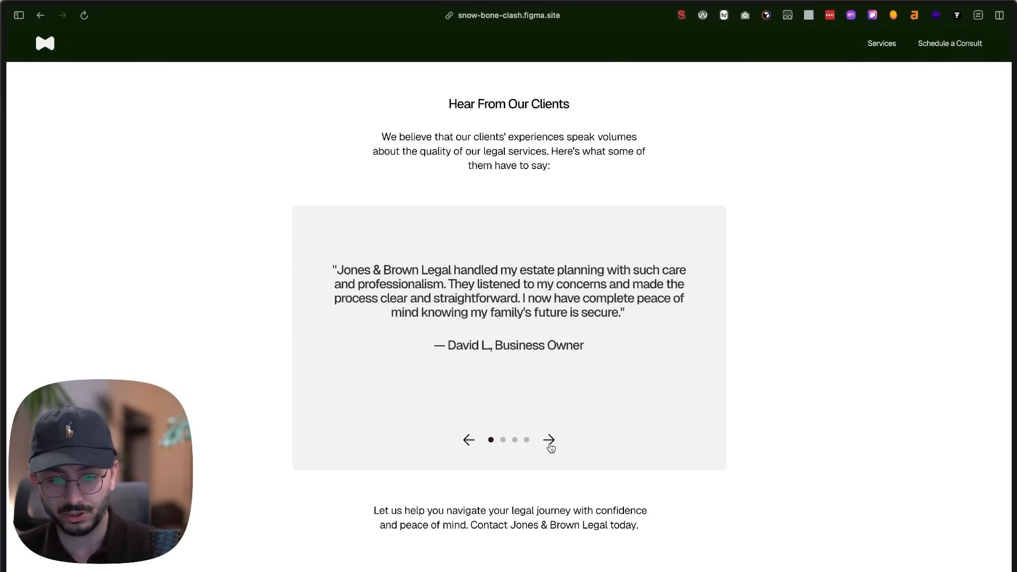
pyautogui.click(548, 440)
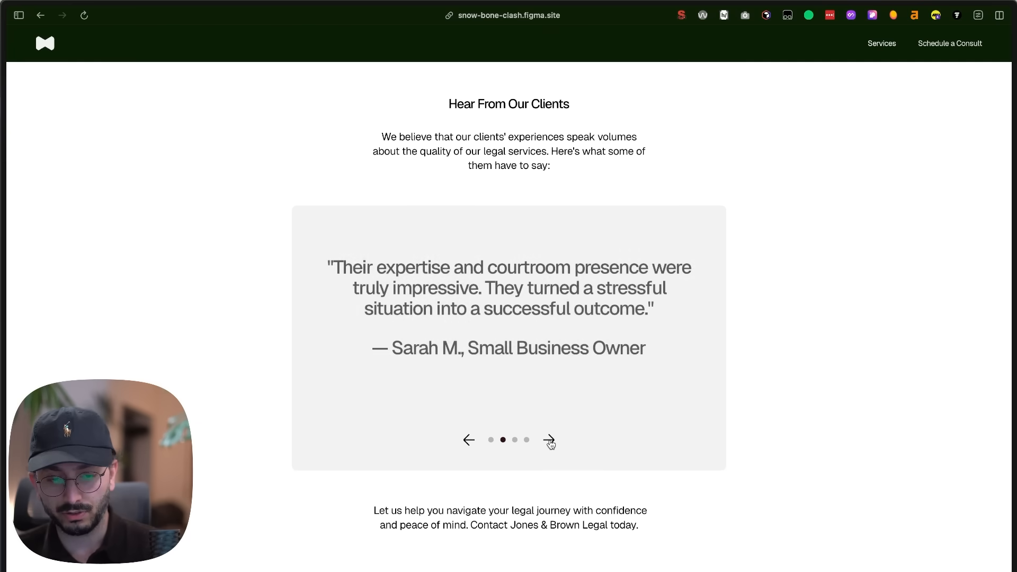
pyautogui.click(549, 439)
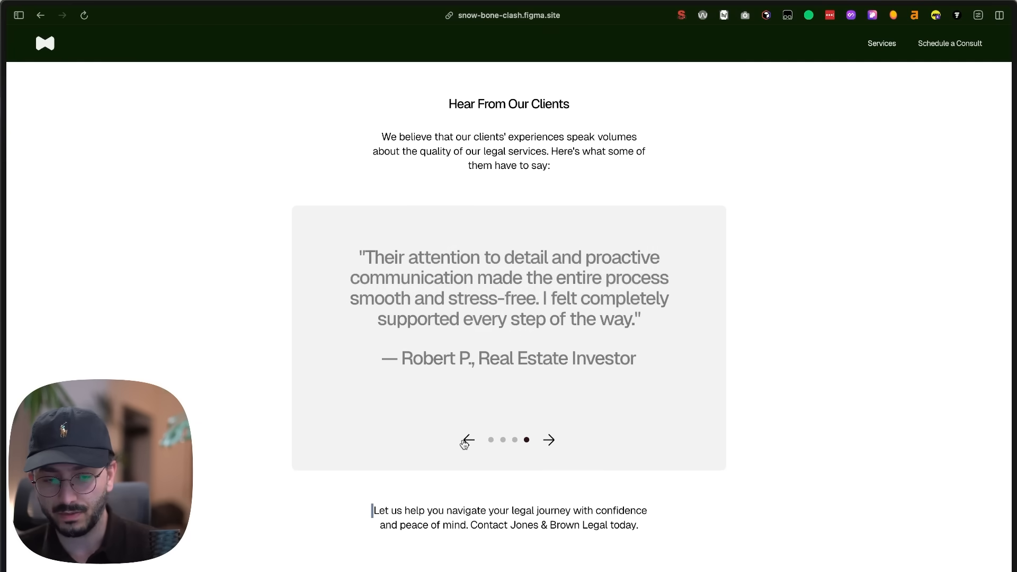
pyautogui.scroll(3)
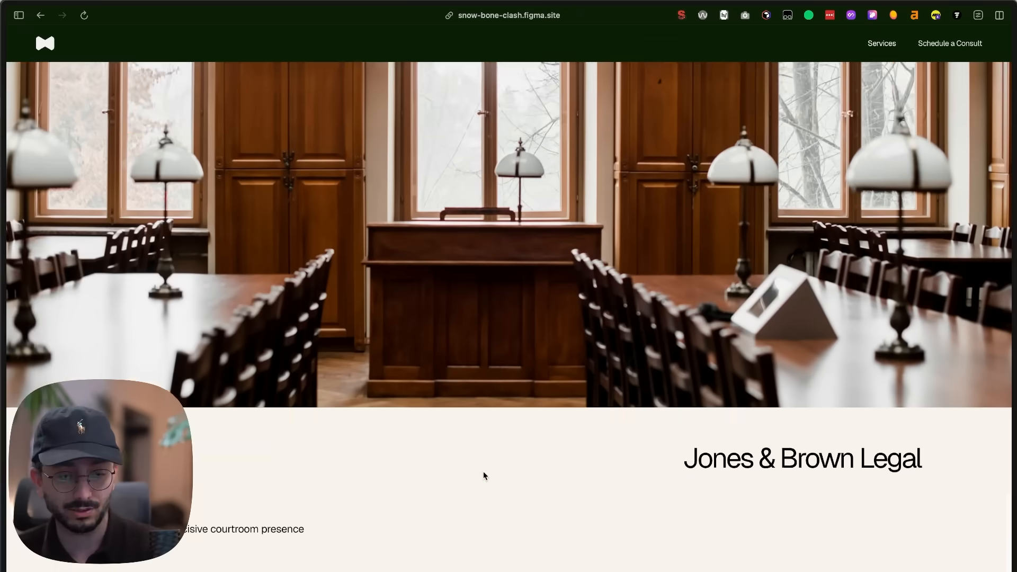
pyautogui.click(18, 15)
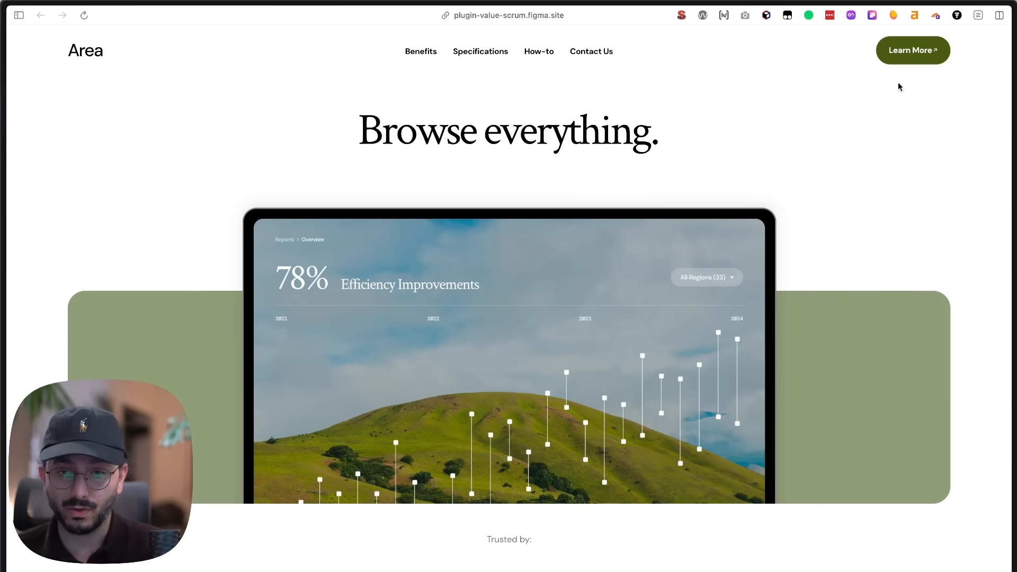
pyautogui.moveTo(932, 62)
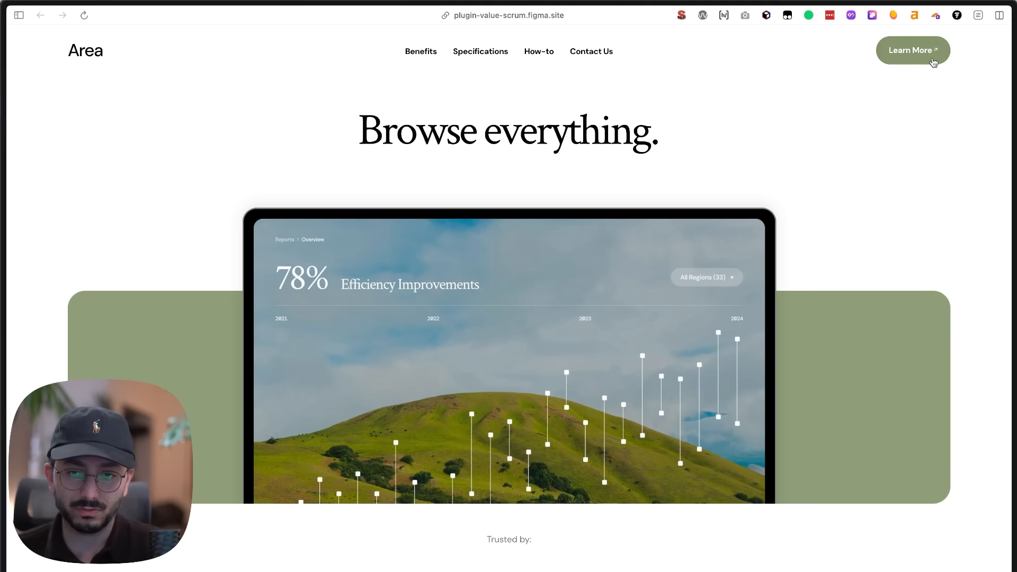
pyautogui.moveTo(912, 70)
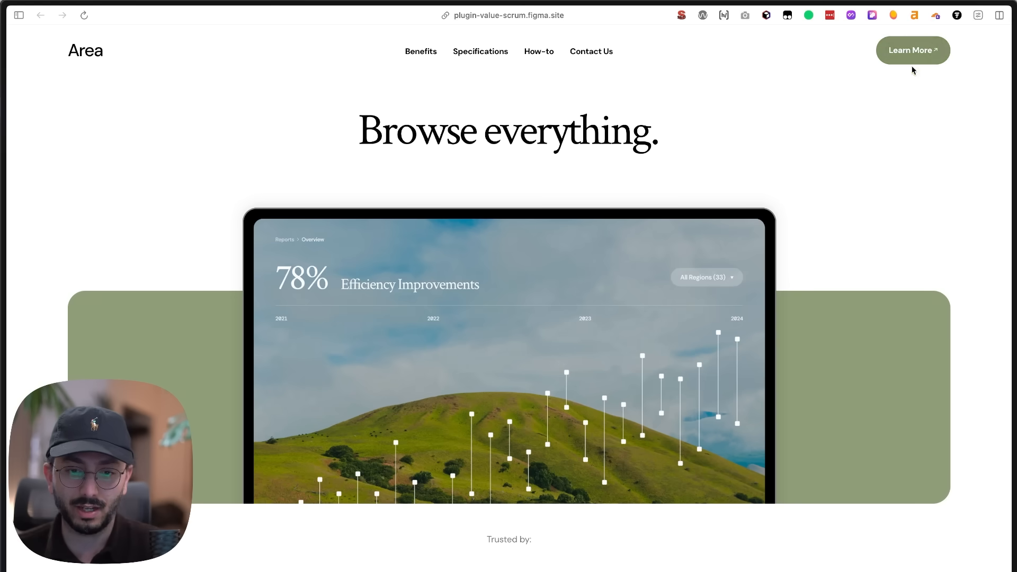
# Step: Scroll the Area site to Connect with us and inspect the footer Benefits link's markup
pyautogui.scroll(-3)
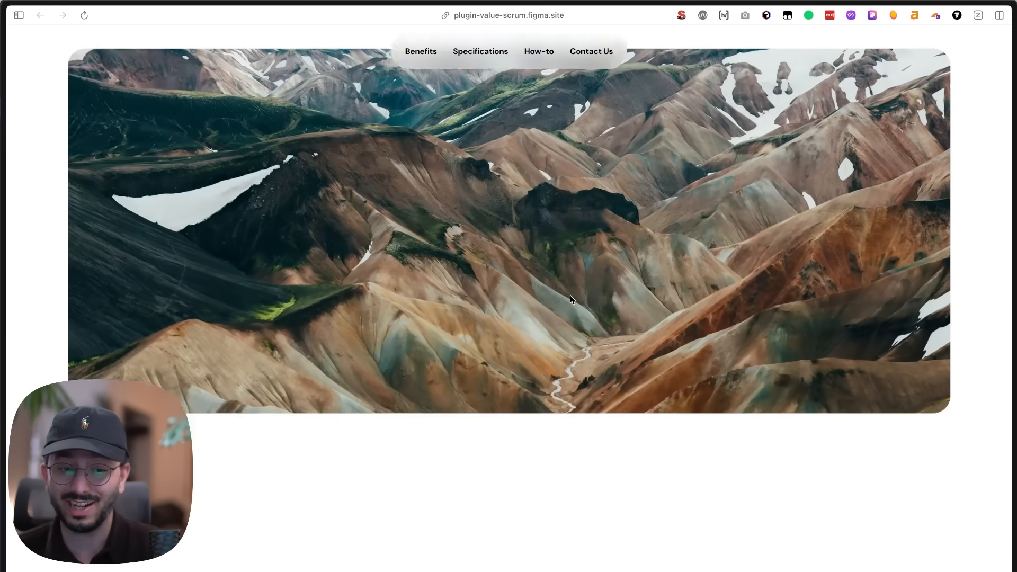
pyautogui.scroll(-3)
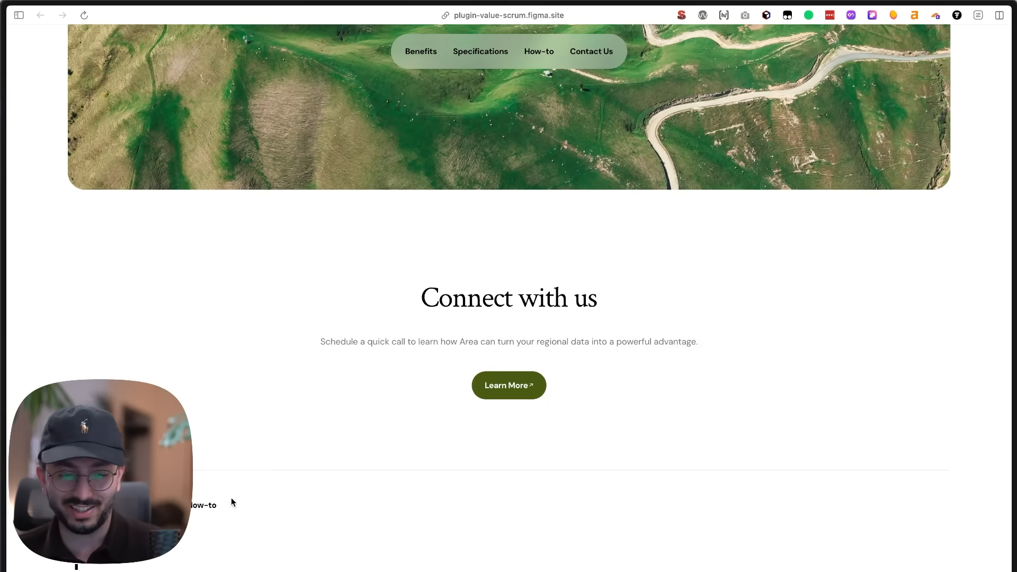
pyautogui.rightClick(232, 501)
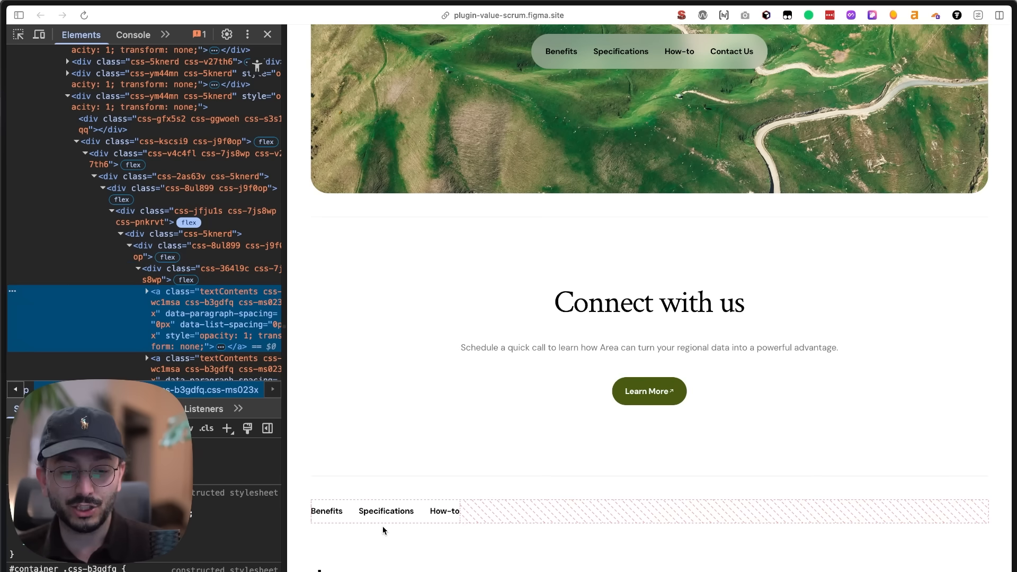
pyautogui.moveTo(471, 533)
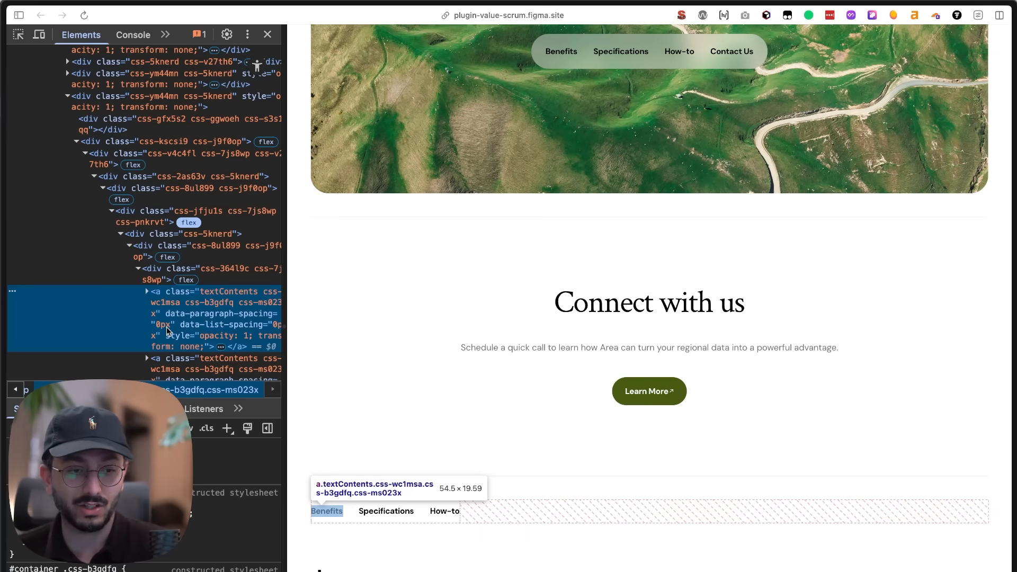
pyautogui.moveTo(222, 297)
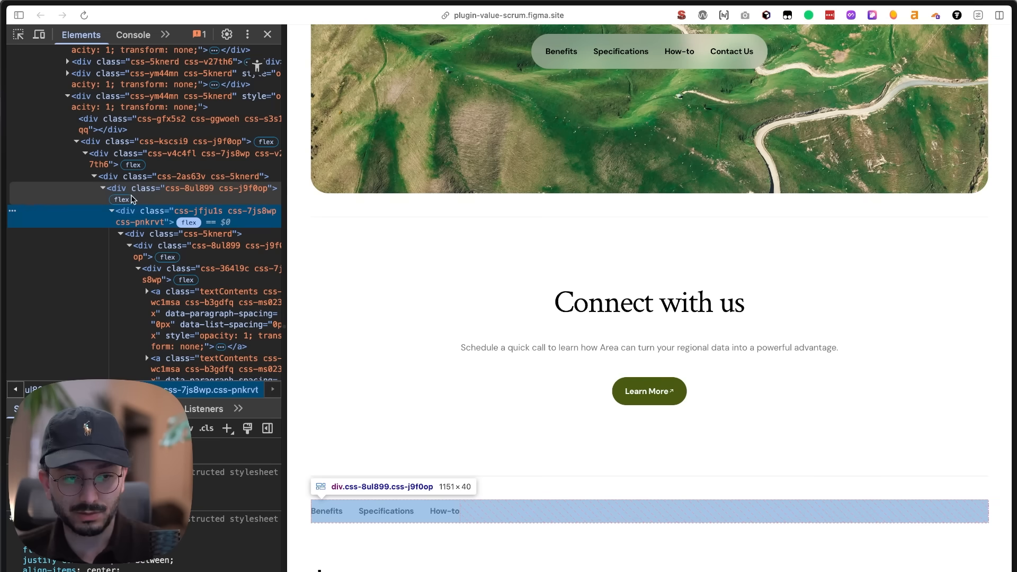
# Step: Select the footer links' nested parent div in the Elements panel and scan the DOM tree
pyautogui.click(195, 188)
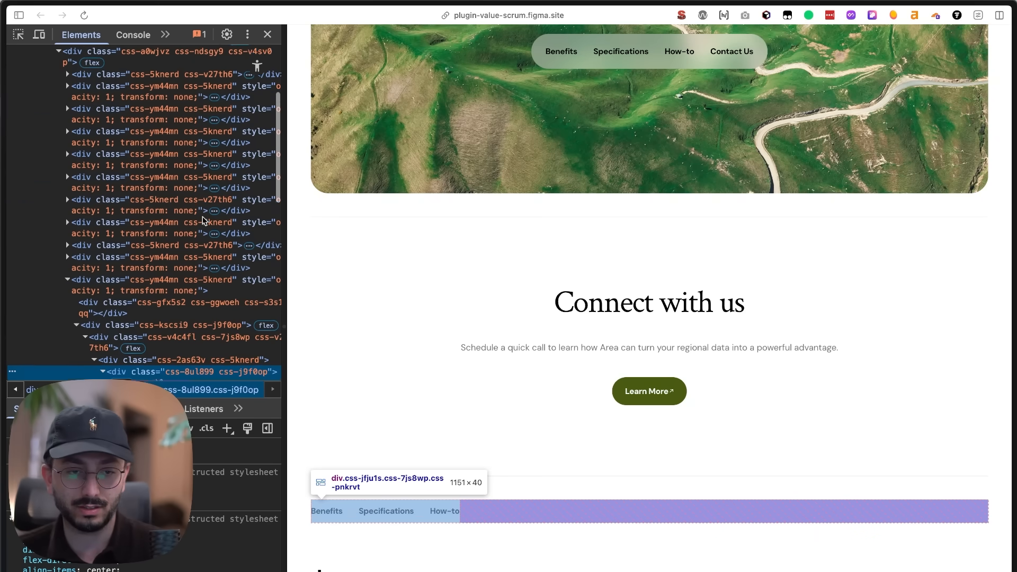
pyautogui.scroll(-3)
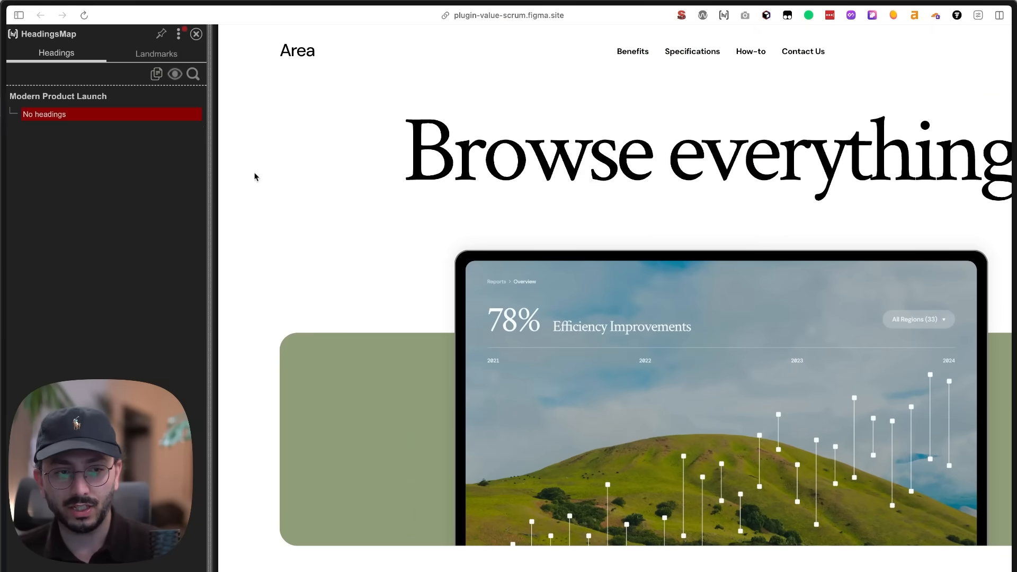
pyautogui.moveTo(224, 159)
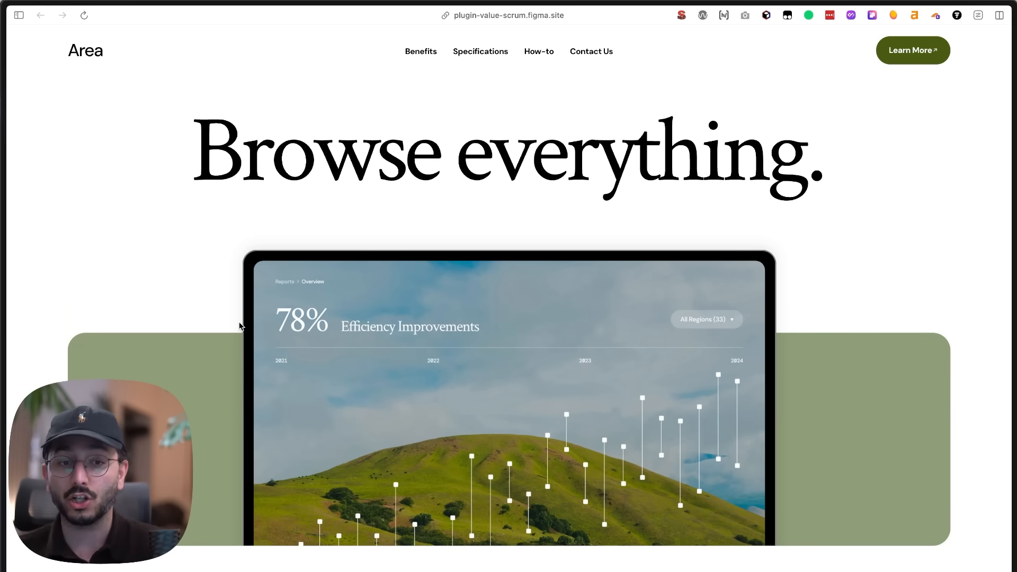
pyautogui.moveTo(376, 319)
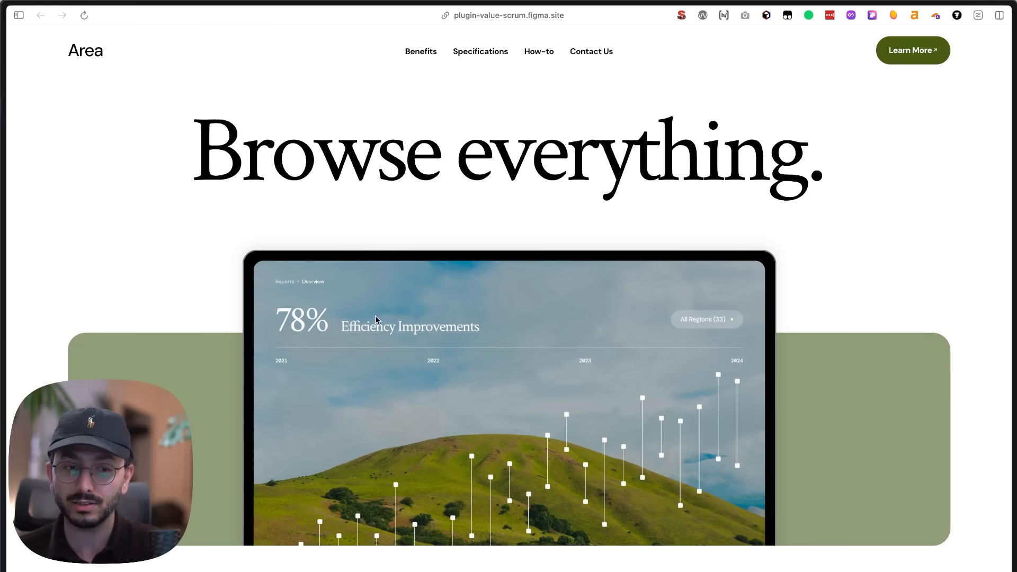
pyautogui.moveTo(483, 231)
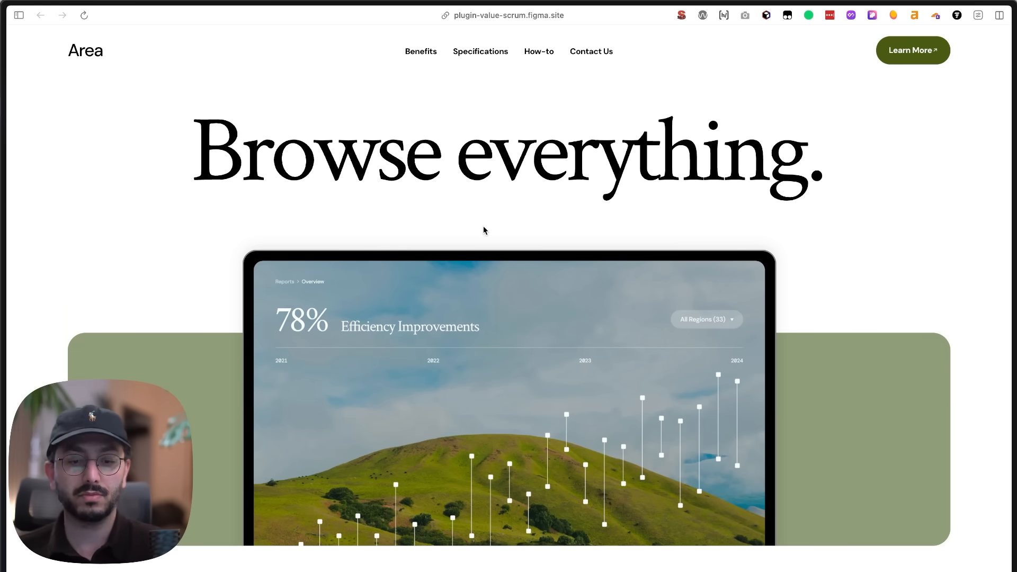